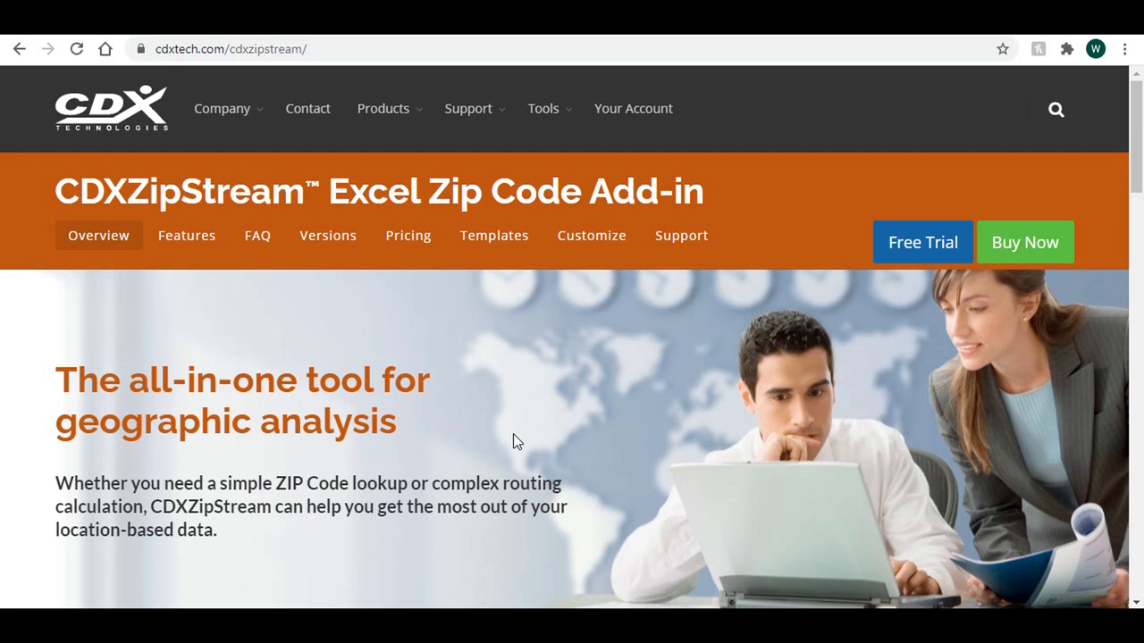
- Go from the CDXZipStream product page to the 30-day free trial download page
{"action": "left_click", "coordinate": [922, 243]}
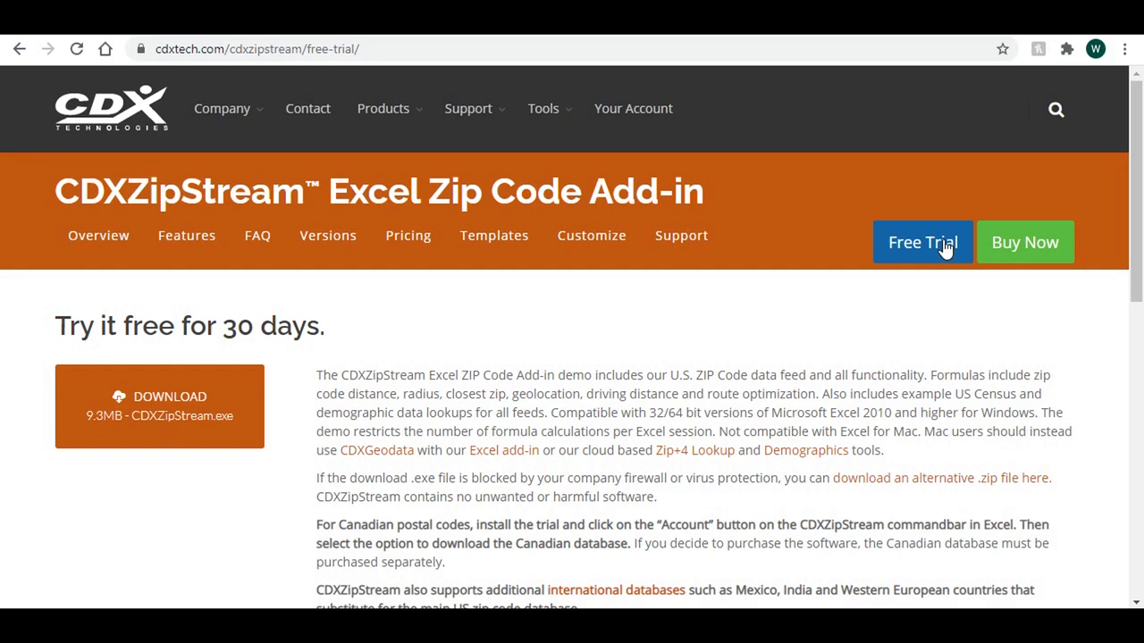
{"action": "mouse_move", "coordinate": [282, 293]}
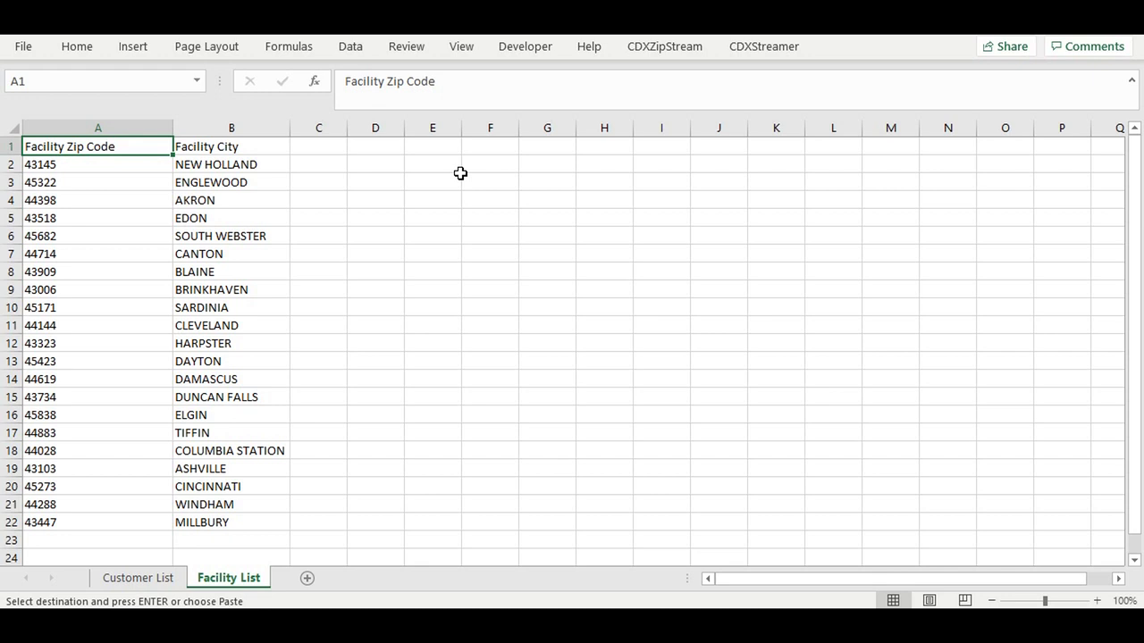
{"action": "mouse_move", "coordinate": [137, 577]}
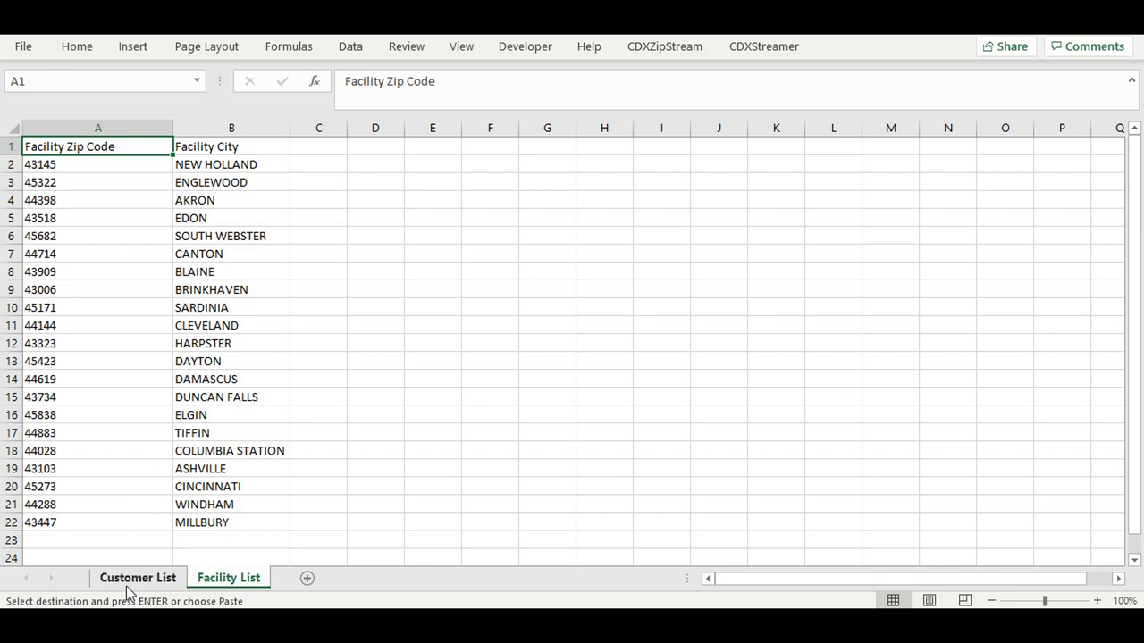
- Review the Facility List sheet of zip codes and cities, returning to Customer List
{"action": "left_click", "coordinate": [138, 577]}
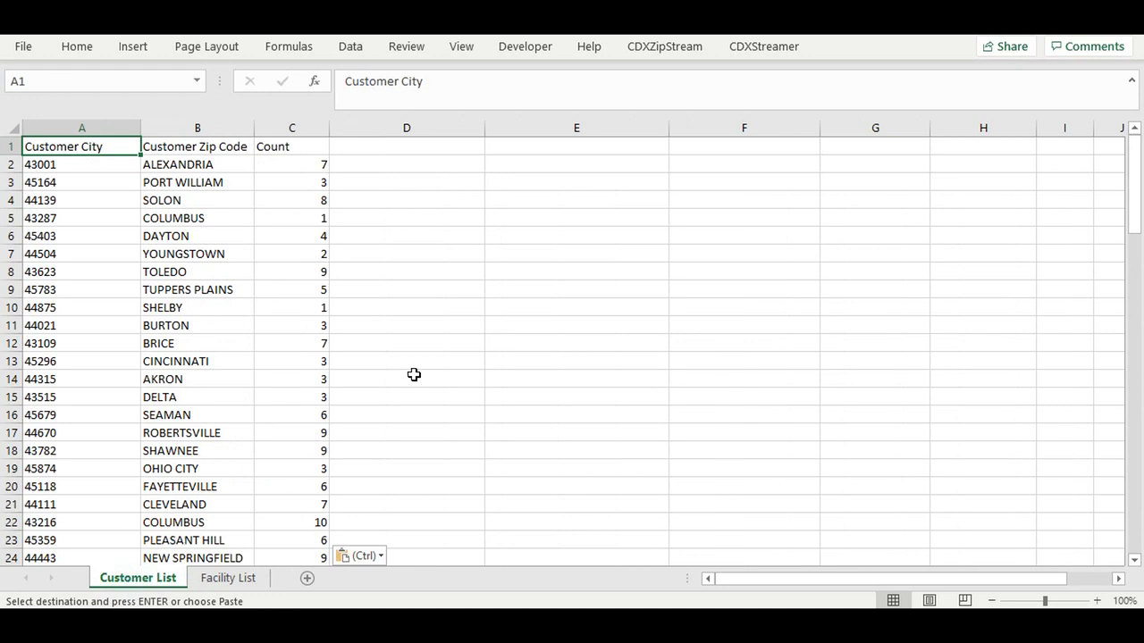
{"action": "left_click", "coordinate": [291, 146]}
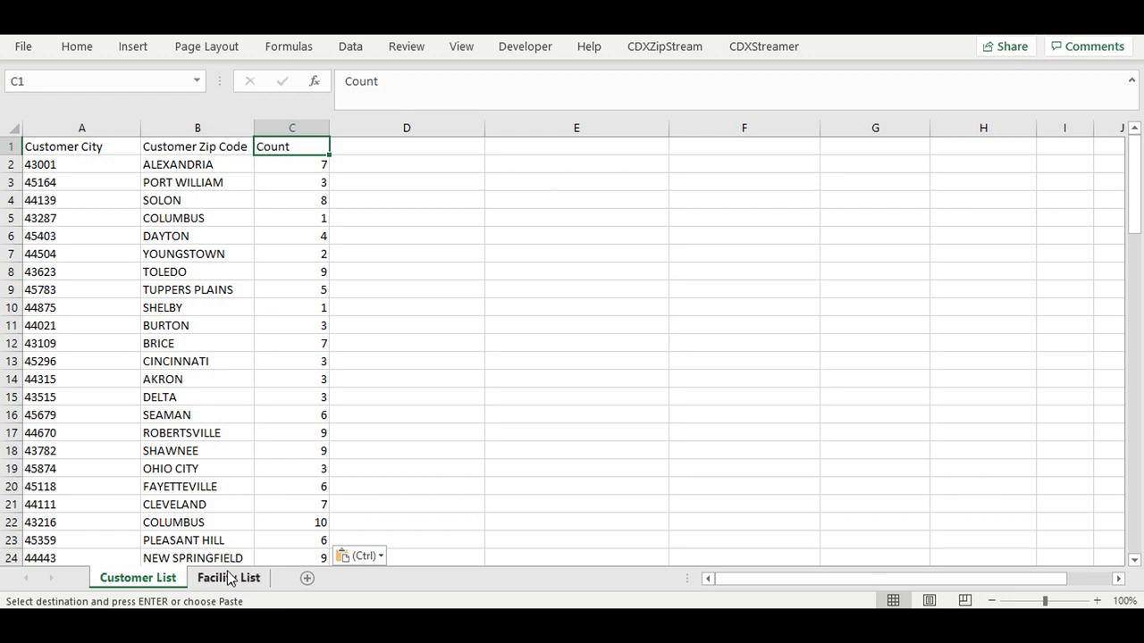
{"action": "left_click", "coordinate": [229, 577]}
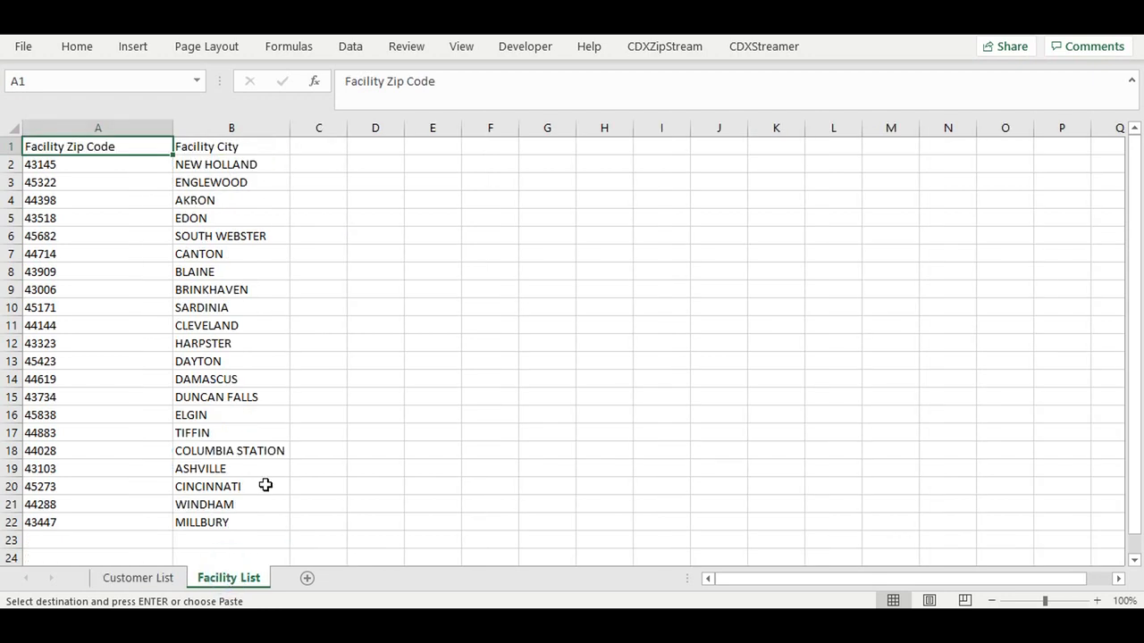
{"action": "mouse_move", "coordinate": [161, 325]}
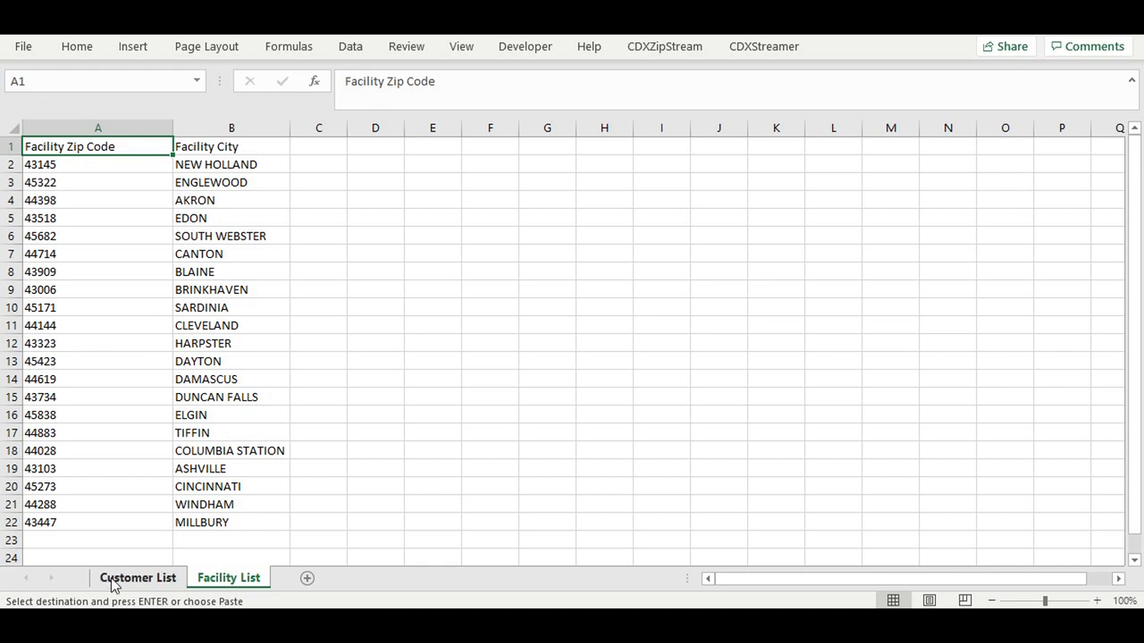
{"action": "left_click", "coordinate": [137, 577]}
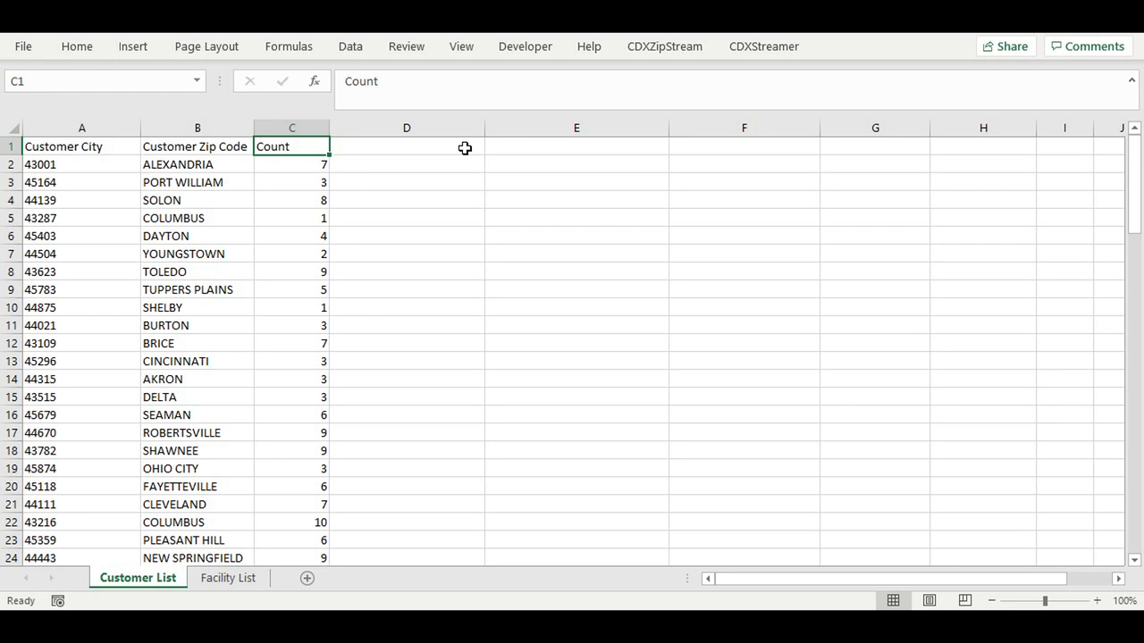
{"action": "mouse_move", "coordinate": [242, 272]}
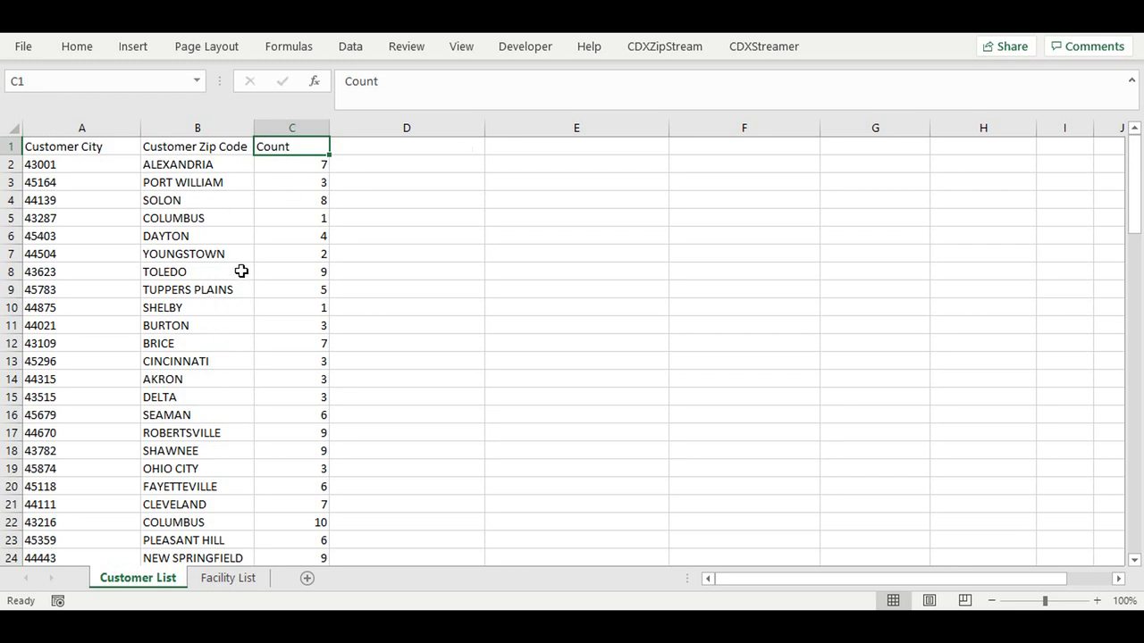
{"action": "mouse_move", "coordinate": [321, 250]}
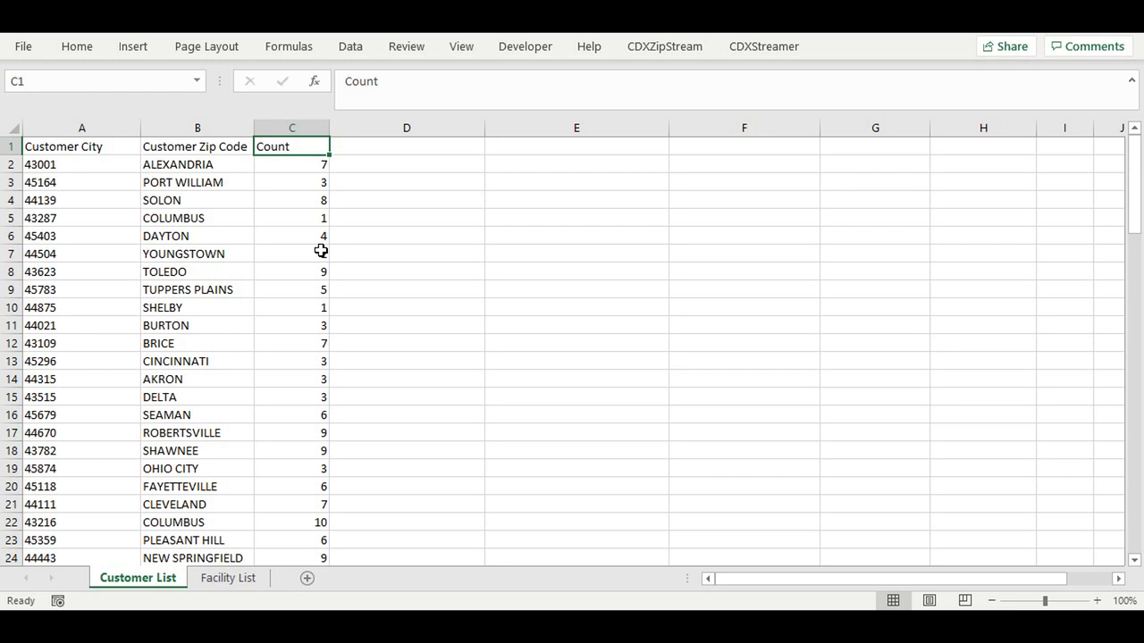
{"action": "left_click", "coordinate": [229, 578]}
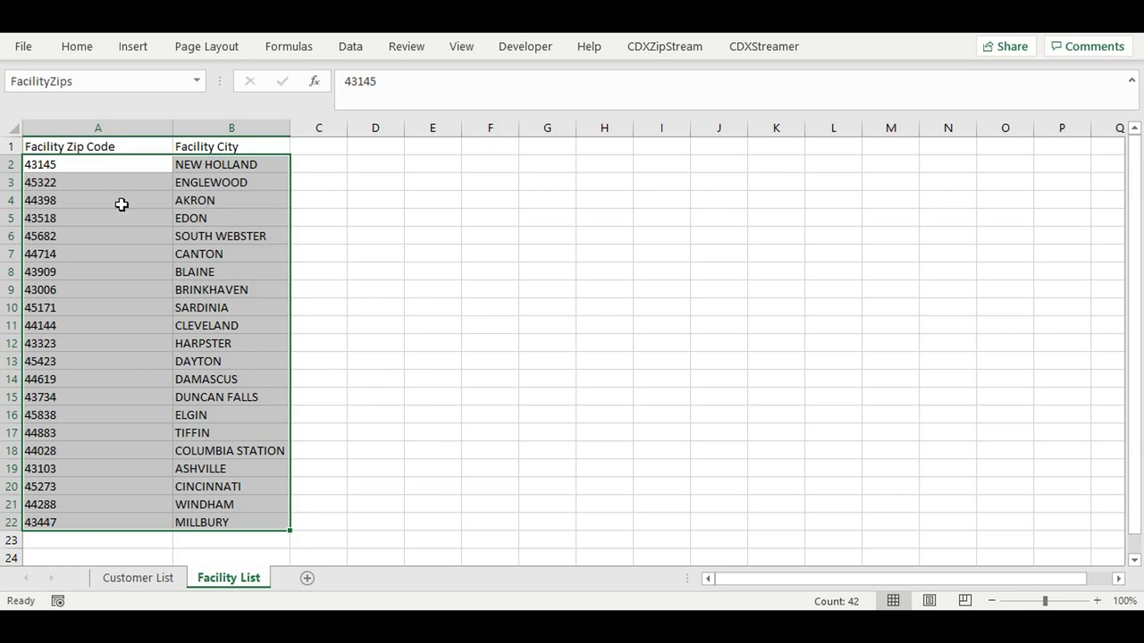
{"action": "mouse_move", "coordinate": [107, 250]}
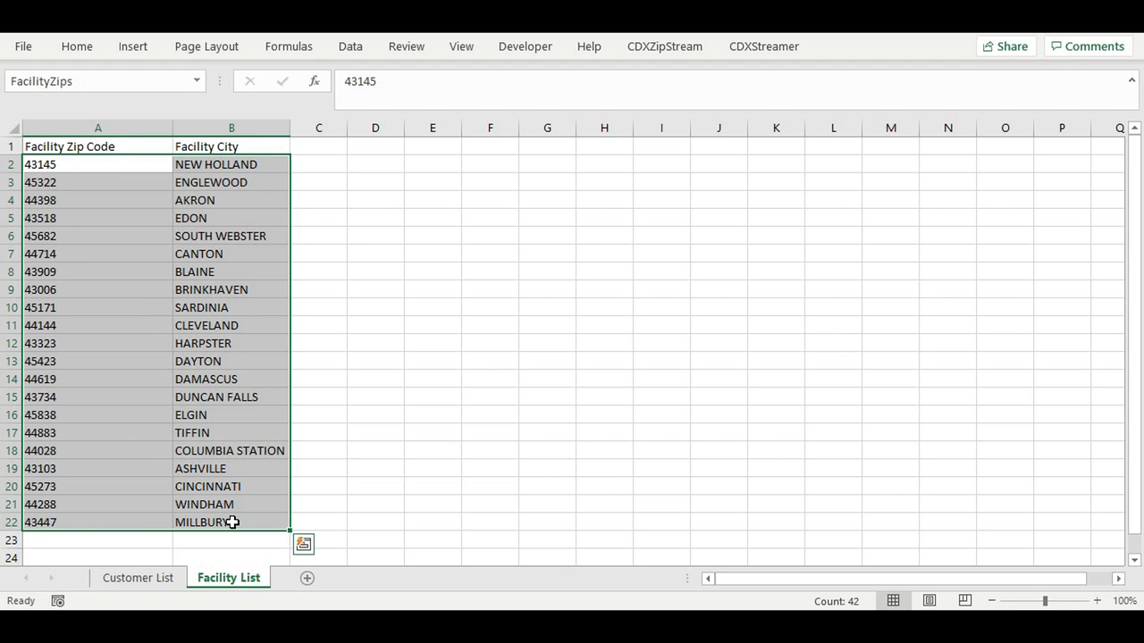
{"action": "left_click", "coordinate": [137, 578]}
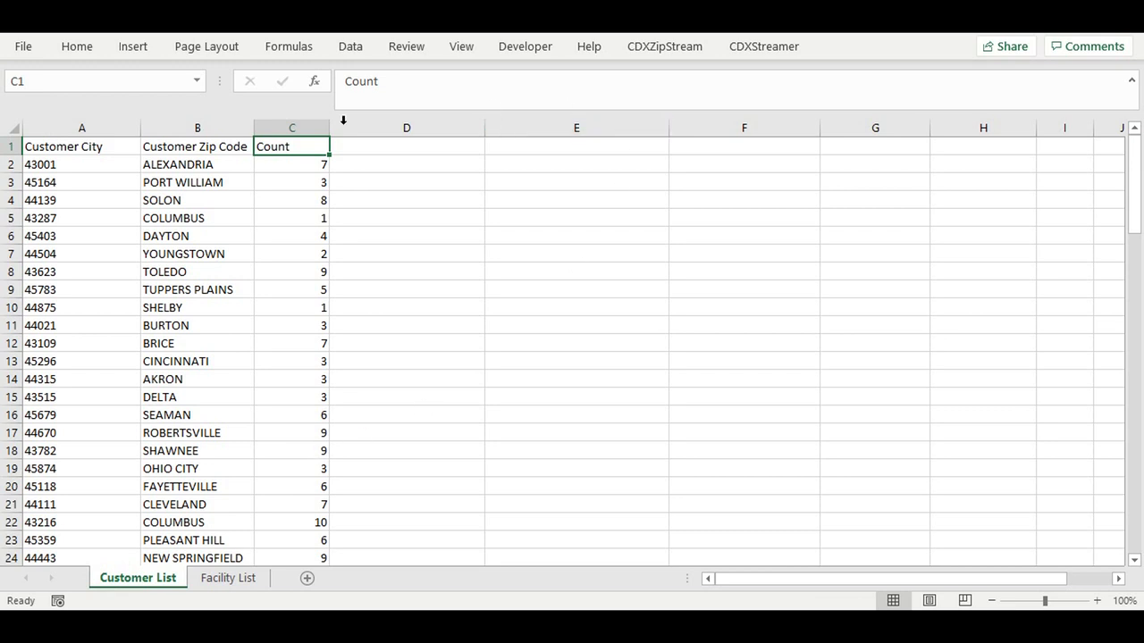
- Add a Distance heading in D1 beside the Count column
{"action": "left_click", "coordinate": [407, 147]}
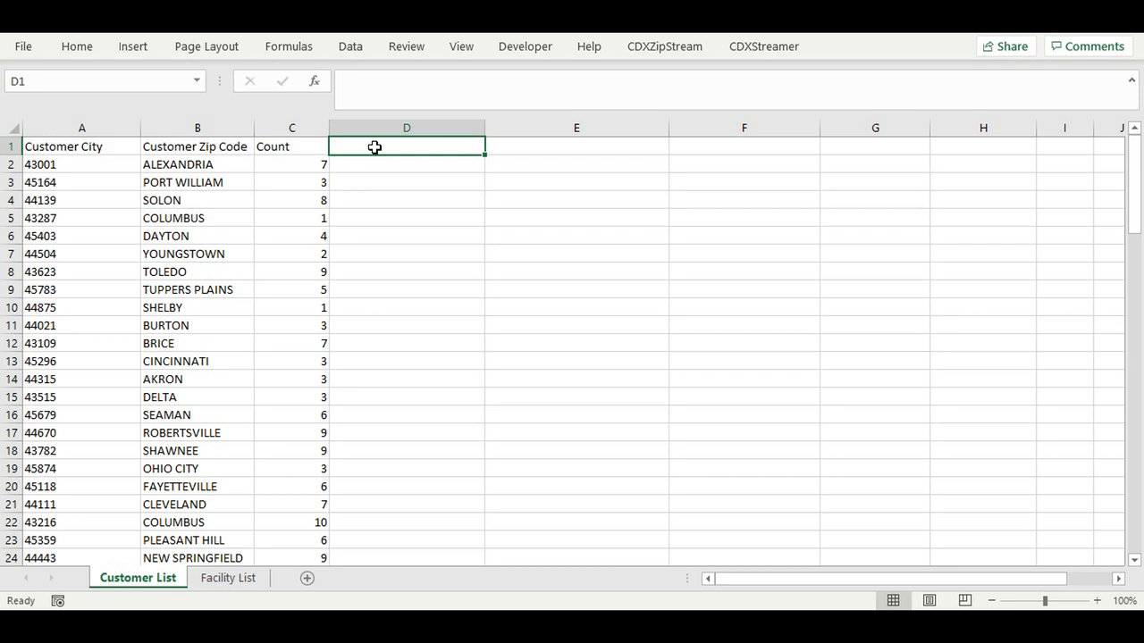
{"action": "type", "text": "Distance"}
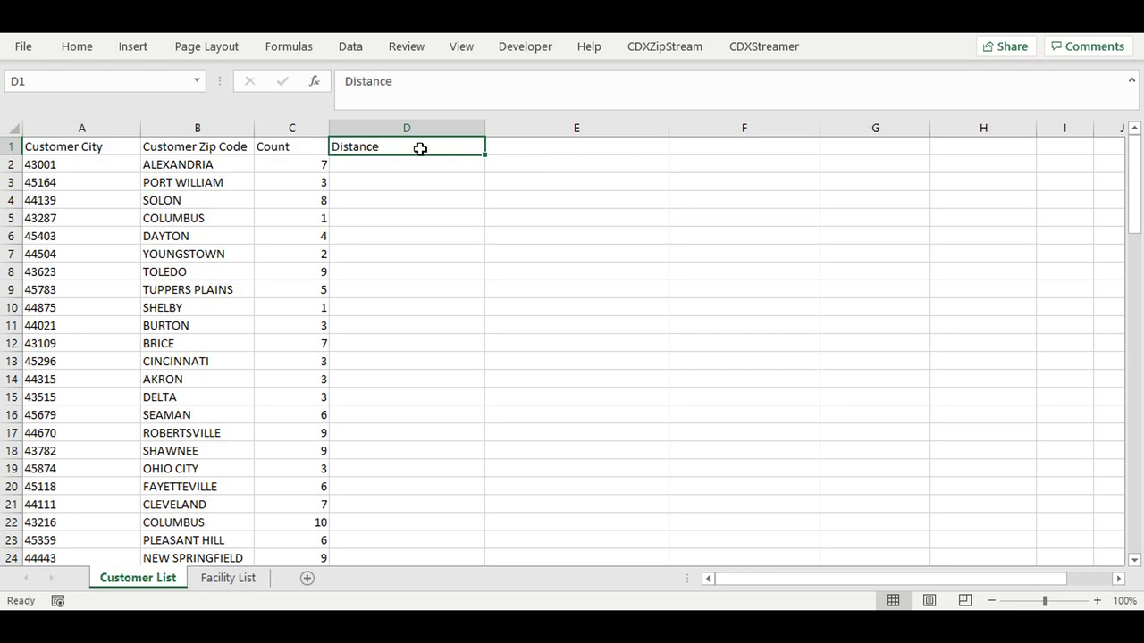
{"action": "mouse_move", "coordinate": [420, 160]}
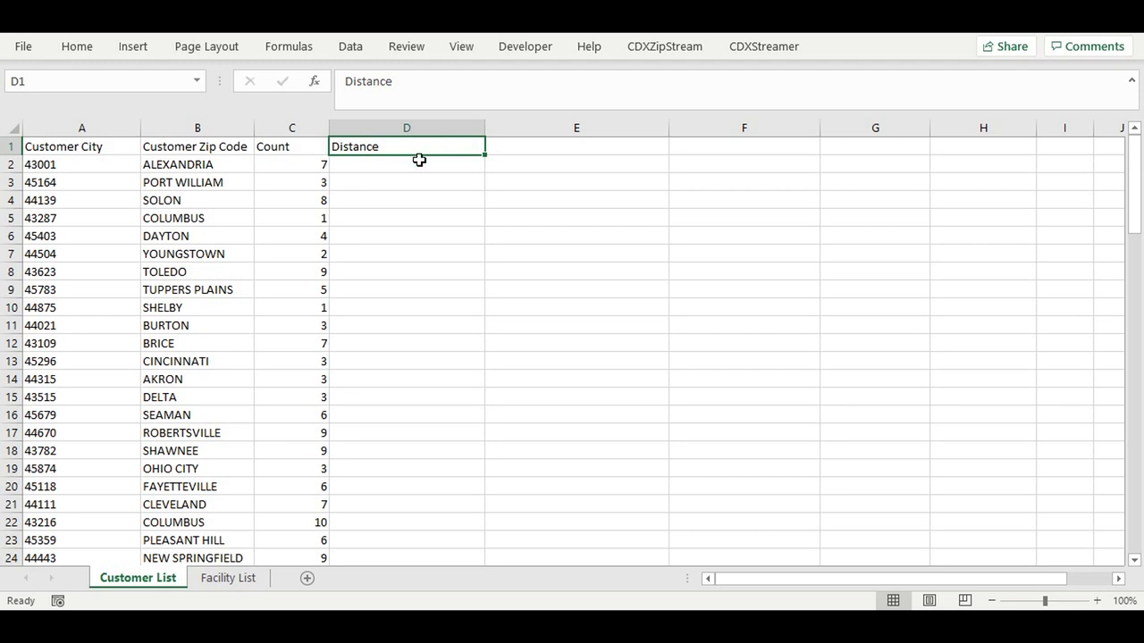
- Insert CDXClosestZip in D2 for zip A2 against FacilityZips, returning distance in miles (~31)
{"action": "right_click", "coordinate": [408, 164]}
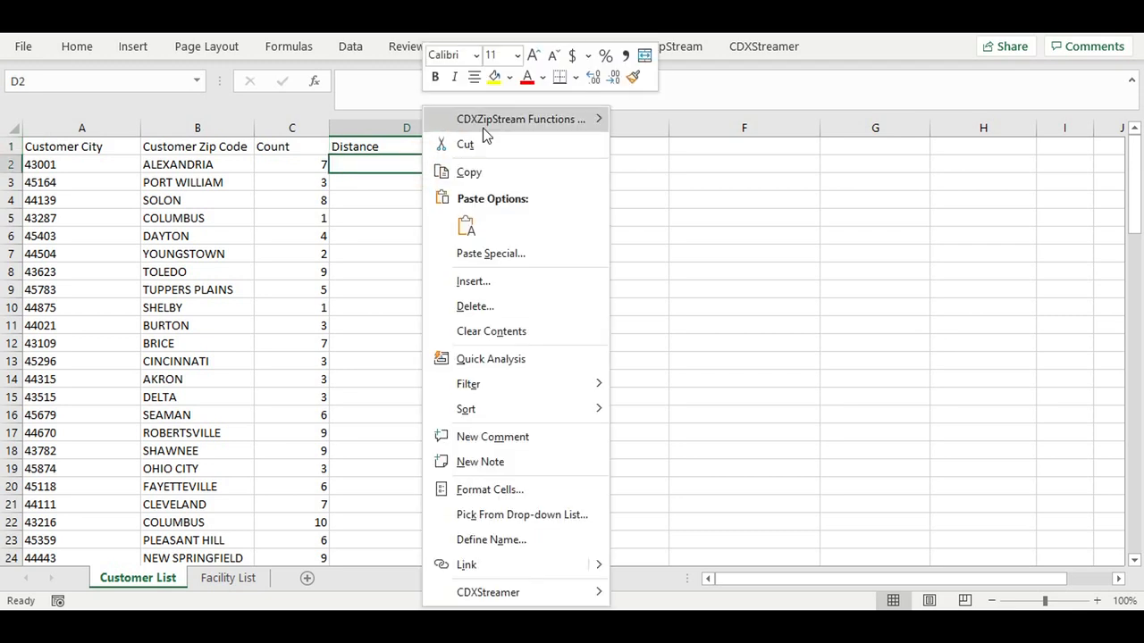
{"action": "left_click", "coordinate": [522, 118]}
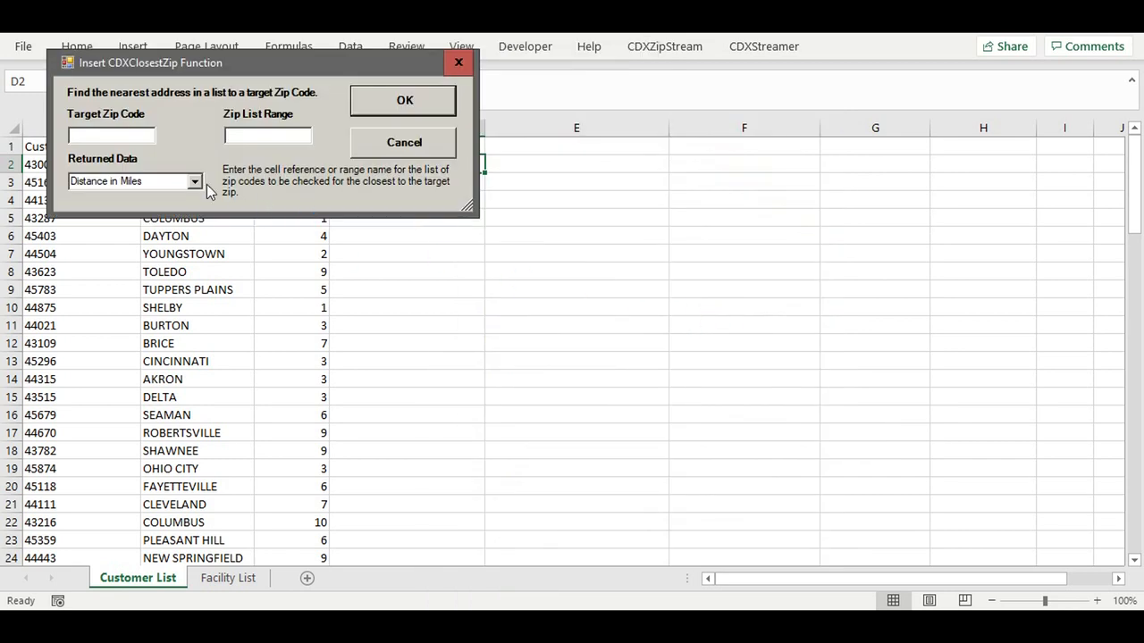
{"action": "type", "text": "A"}
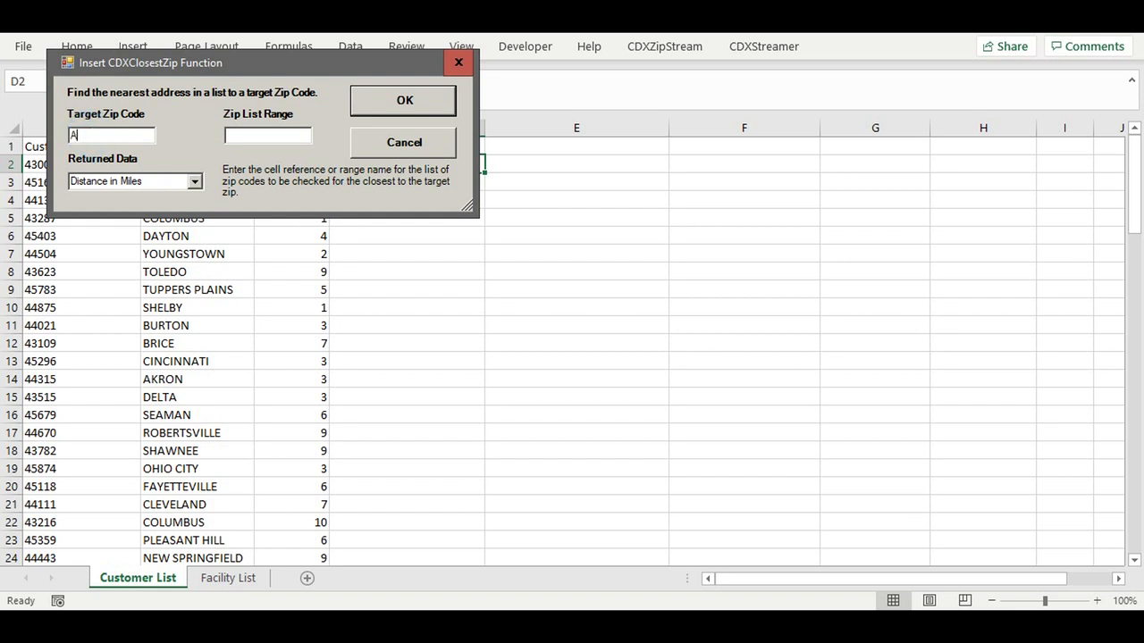
{"action": "type", "text": "2"}
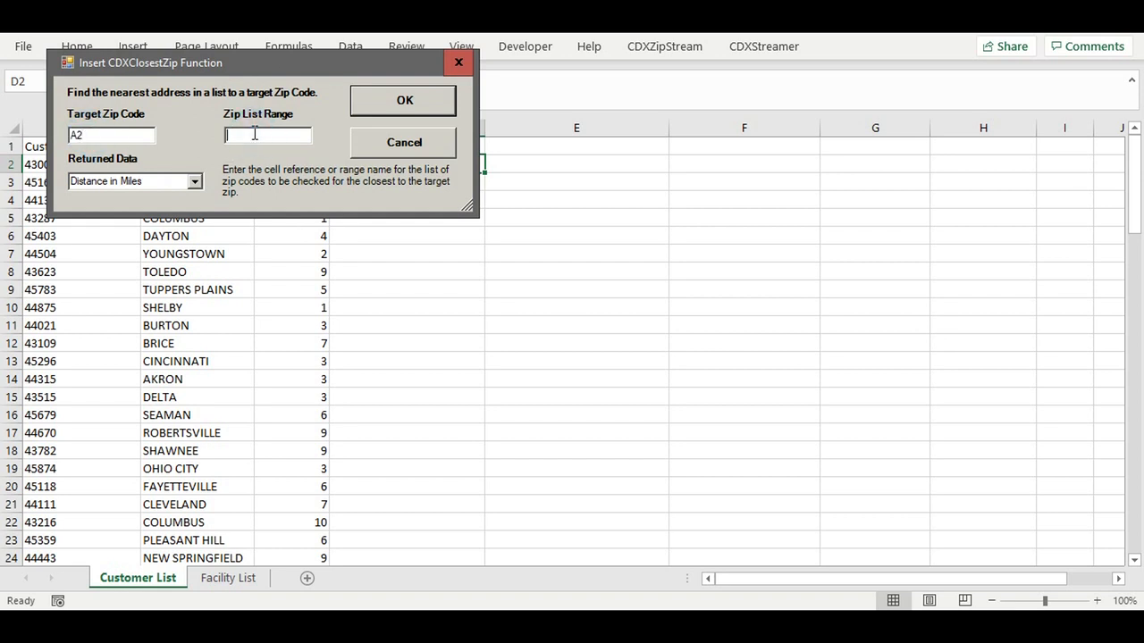
{"action": "type", "text": "FacilityZips"}
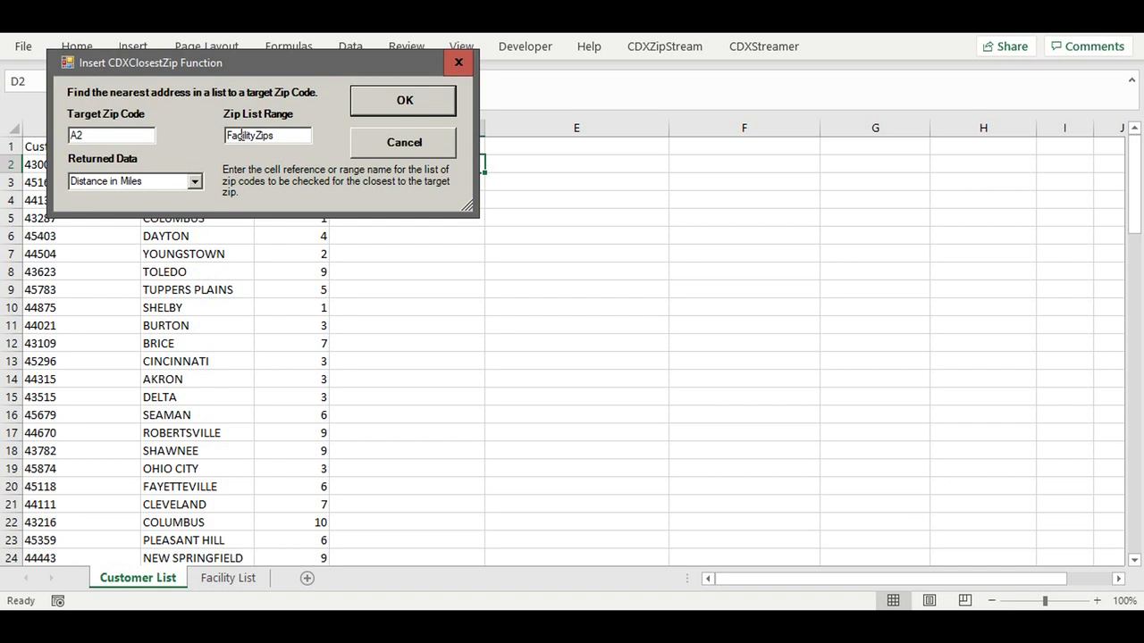
{"action": "mouse_move", "coordinate": [139, 196]}
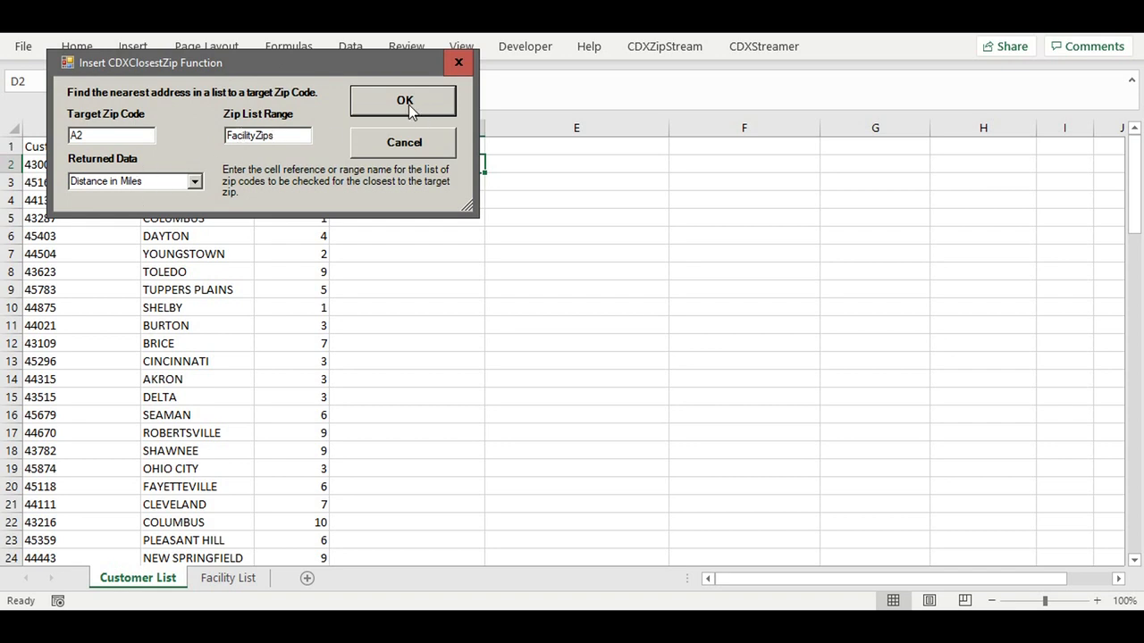
{"action": "left_click", "coordinate": [404, 100]}
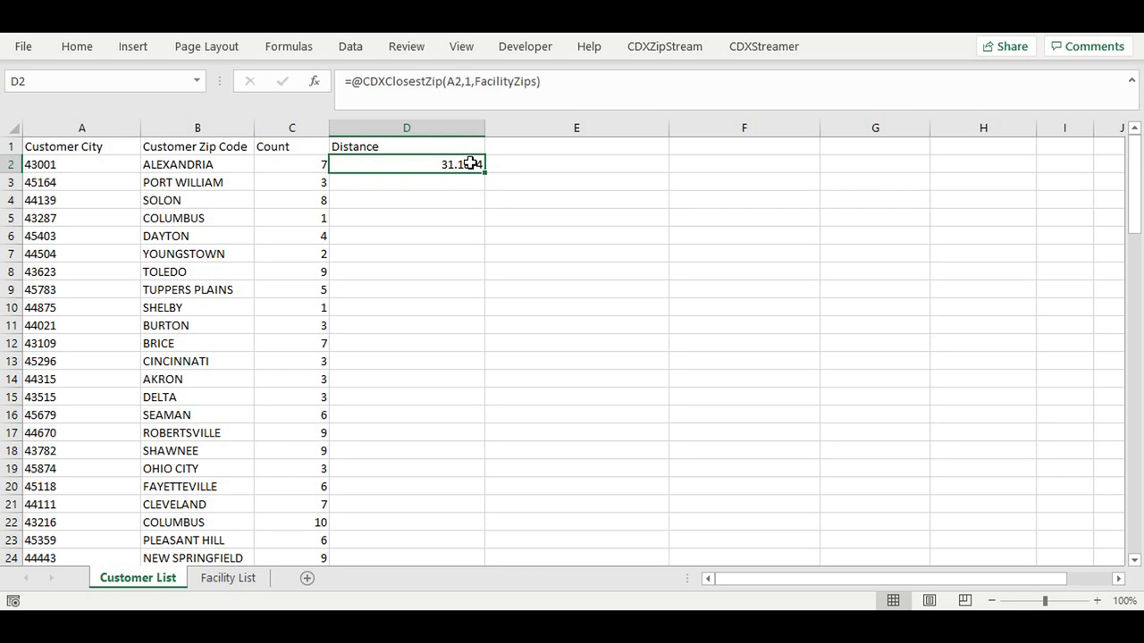
{"action": "mouse_move", "coordinate": [486, 177]}
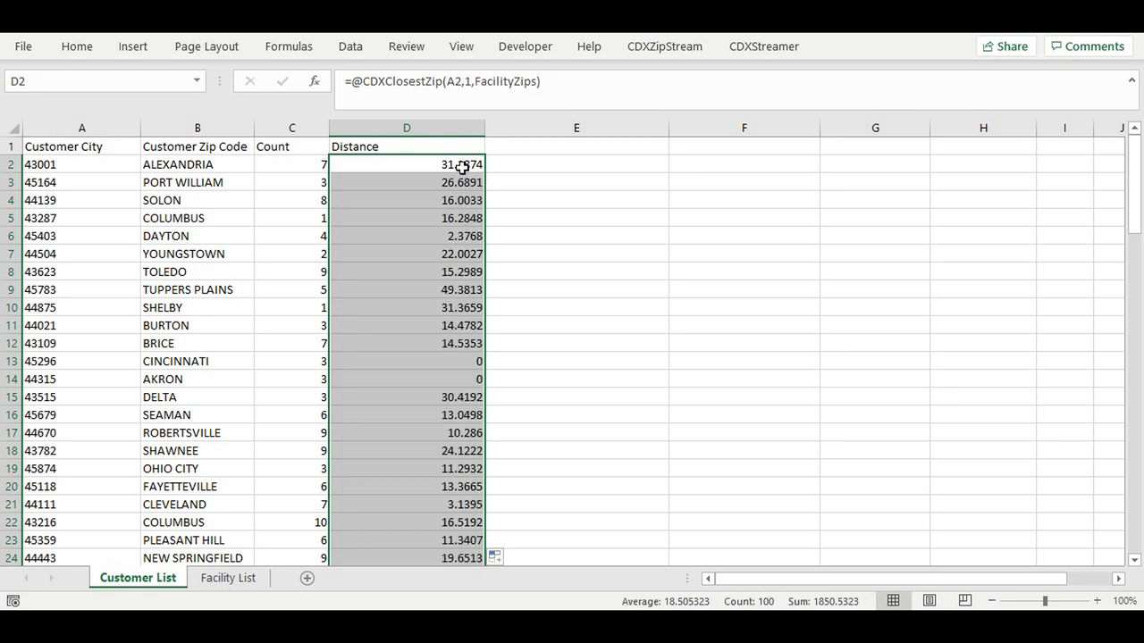
- Check the Distance formula copied down into D3 after filling the column
{"action": "left_click", "coordinate": [407, 183]}
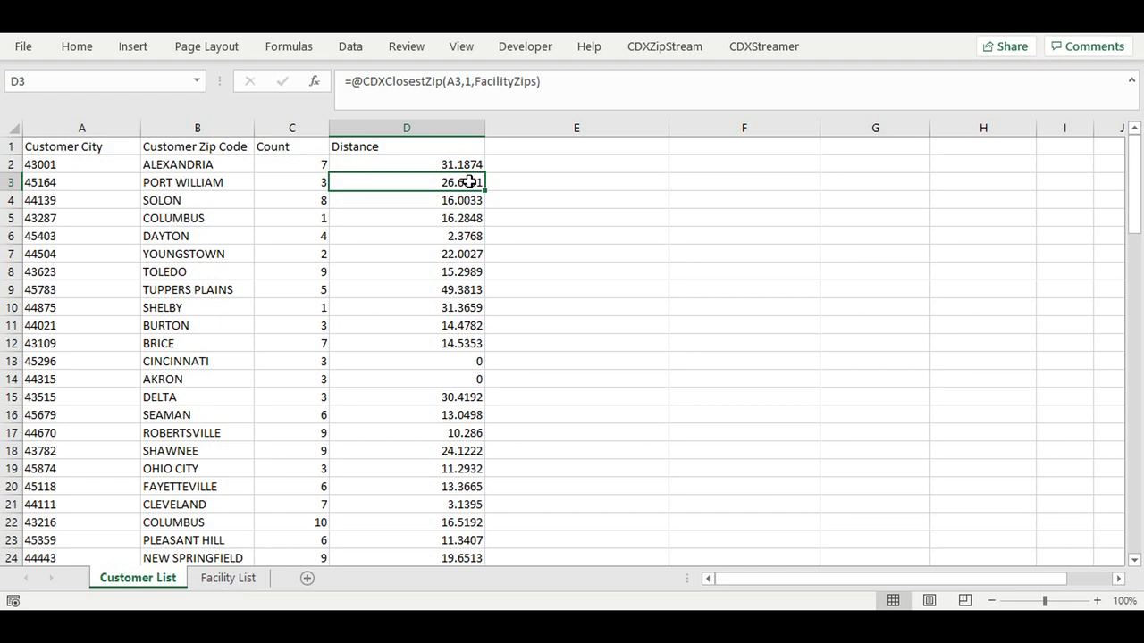
- Add a Closest Zip heading in E1 and move to E2 for its formula
{"action": "left_click", "coordinate": [576, 146]}
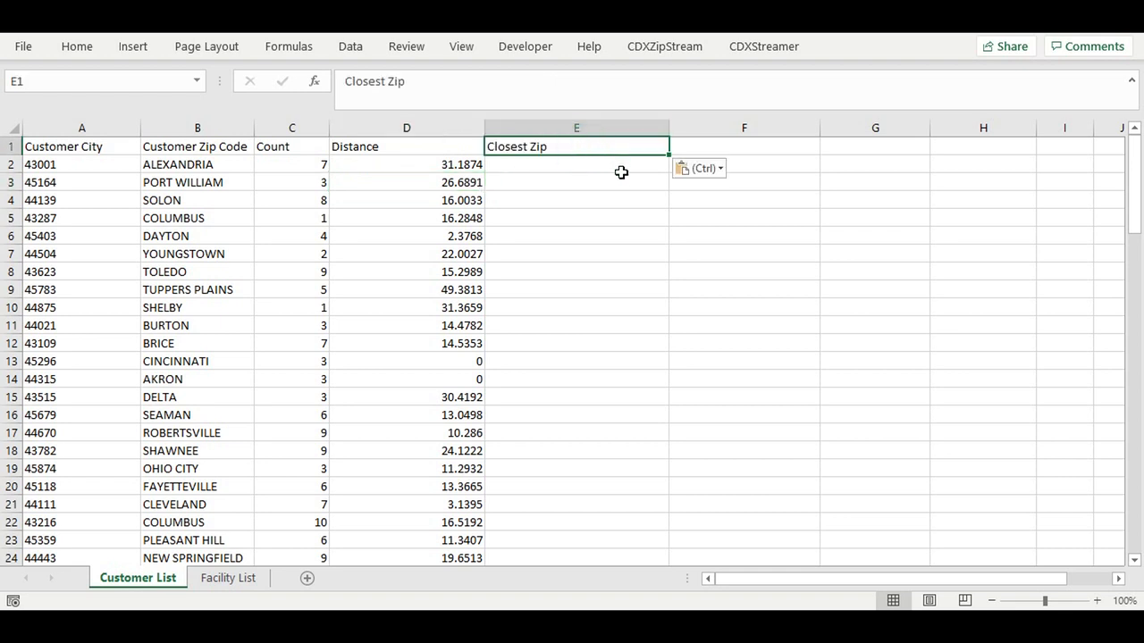
{"action": "left_click", "coordinate": [575, 165]}
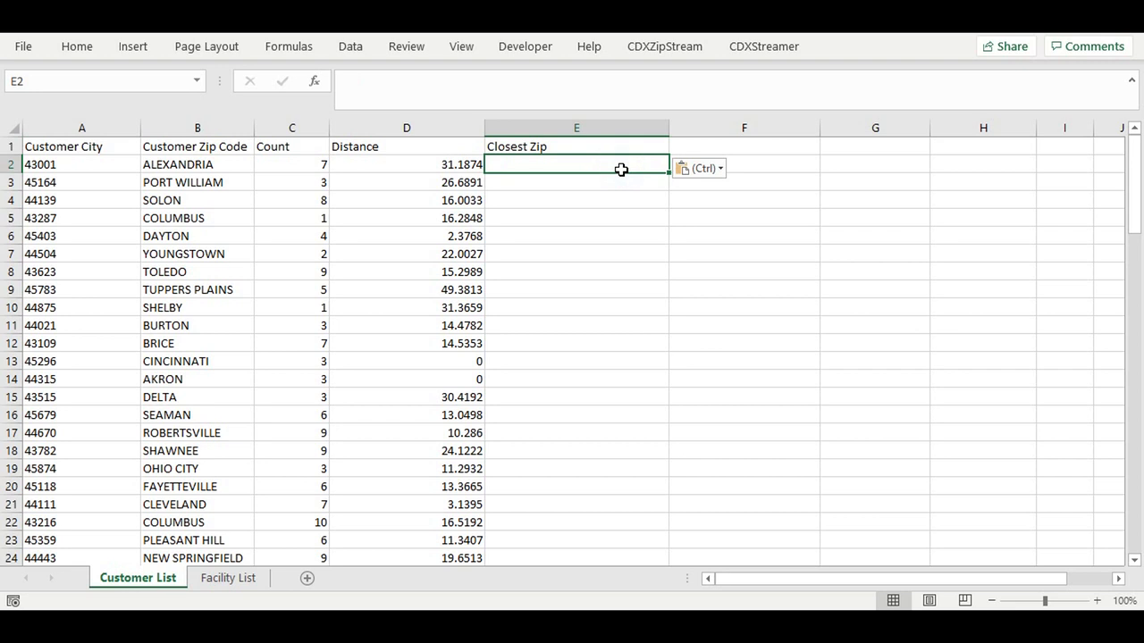
- Insert CDXClosestZip in E2 returning the nearest zip (43103) for A2 from FacilityZips, filled down all rows
{"action": "right_click", "coordinate": [575, 166]}
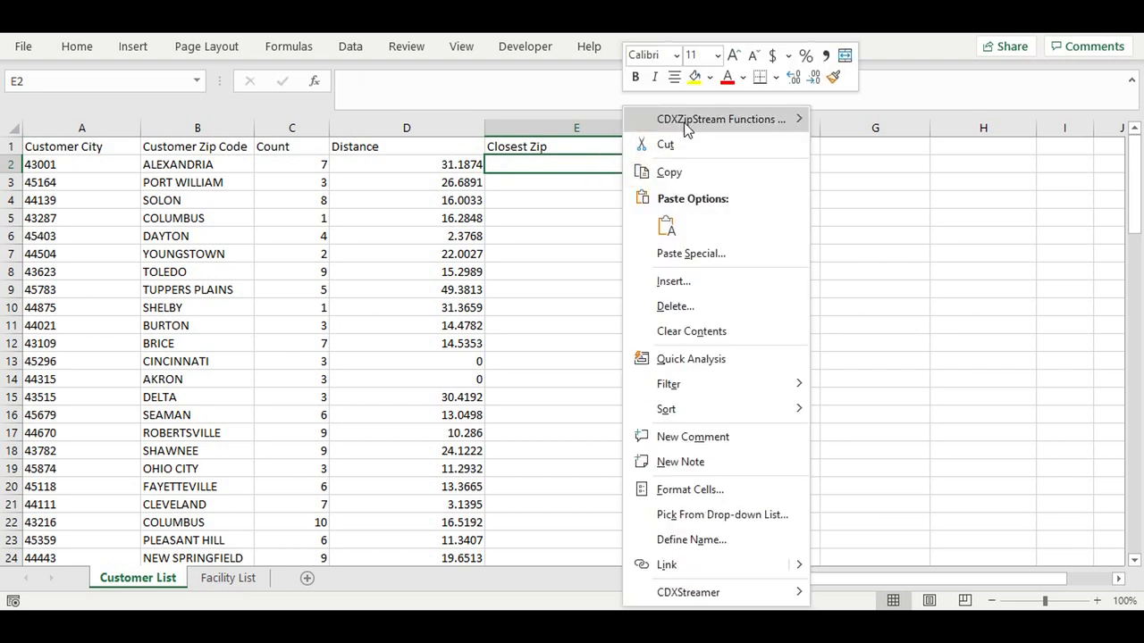
{"action": "mouse_move", "coordinate": [719, 118]}
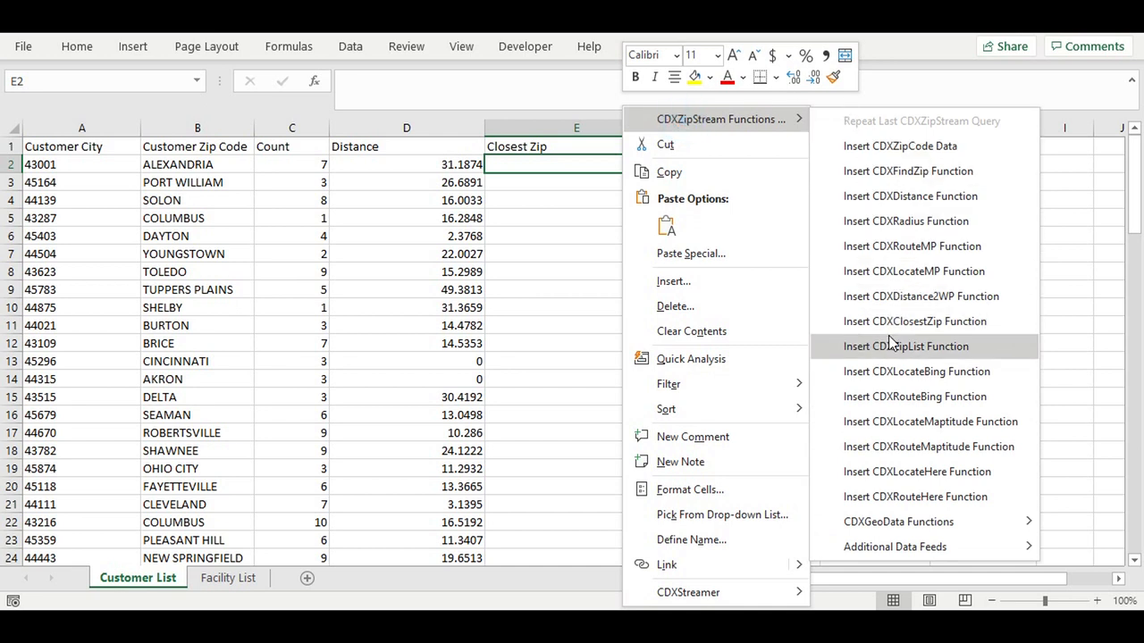
{"action": "left_click", "coordinate": [915, 322]}
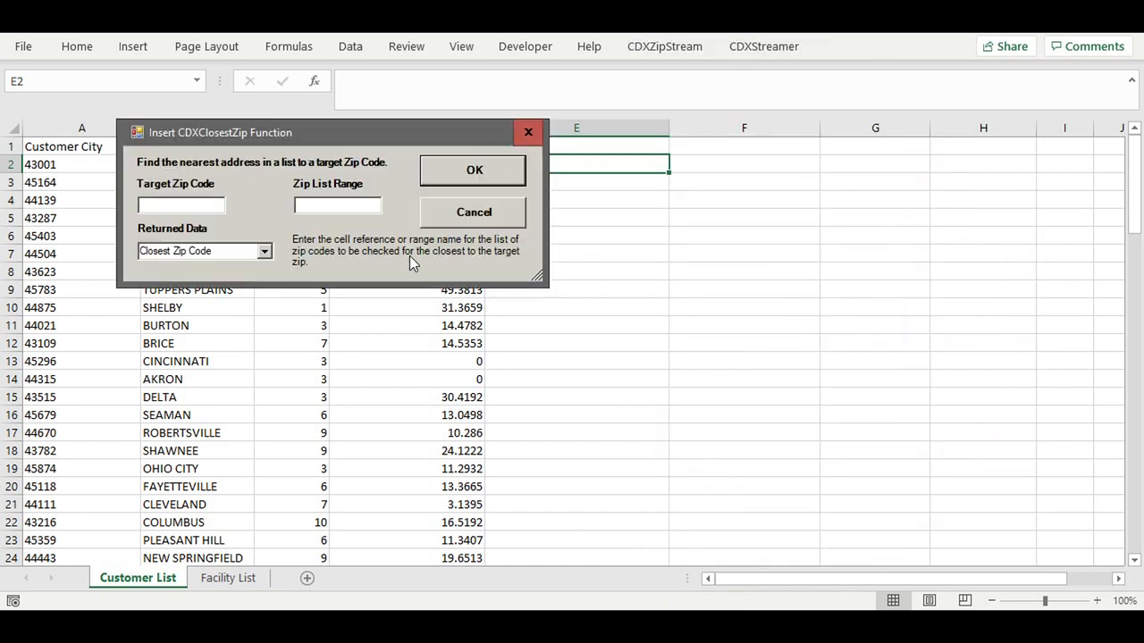
{"action": "type", "text": "A2"}
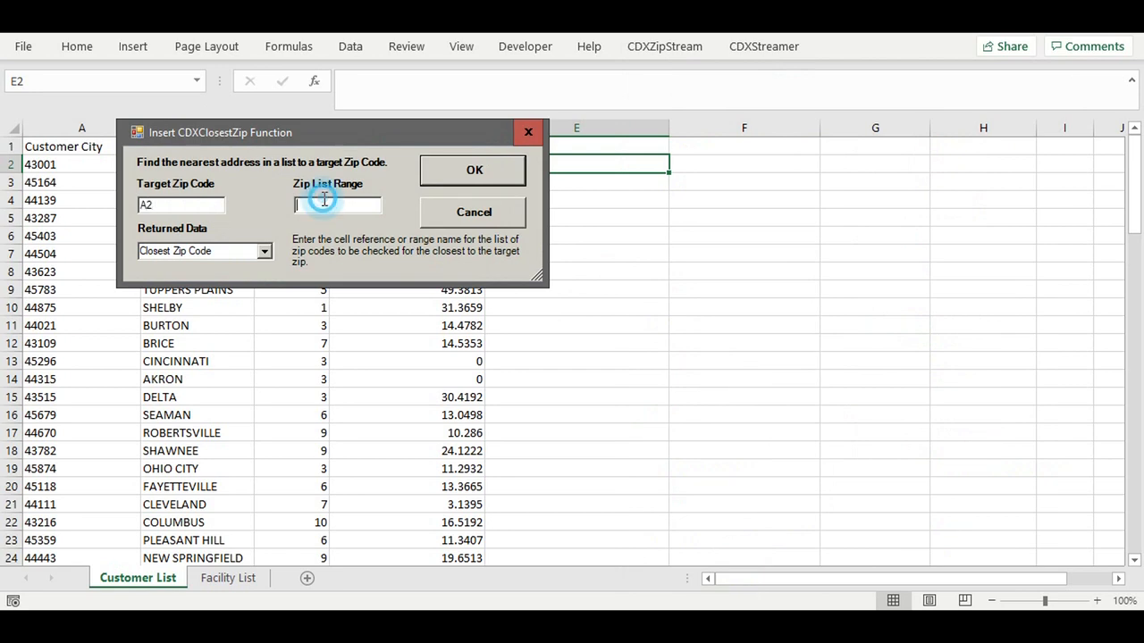
{"action": "type", "text": "FacilityZips"}
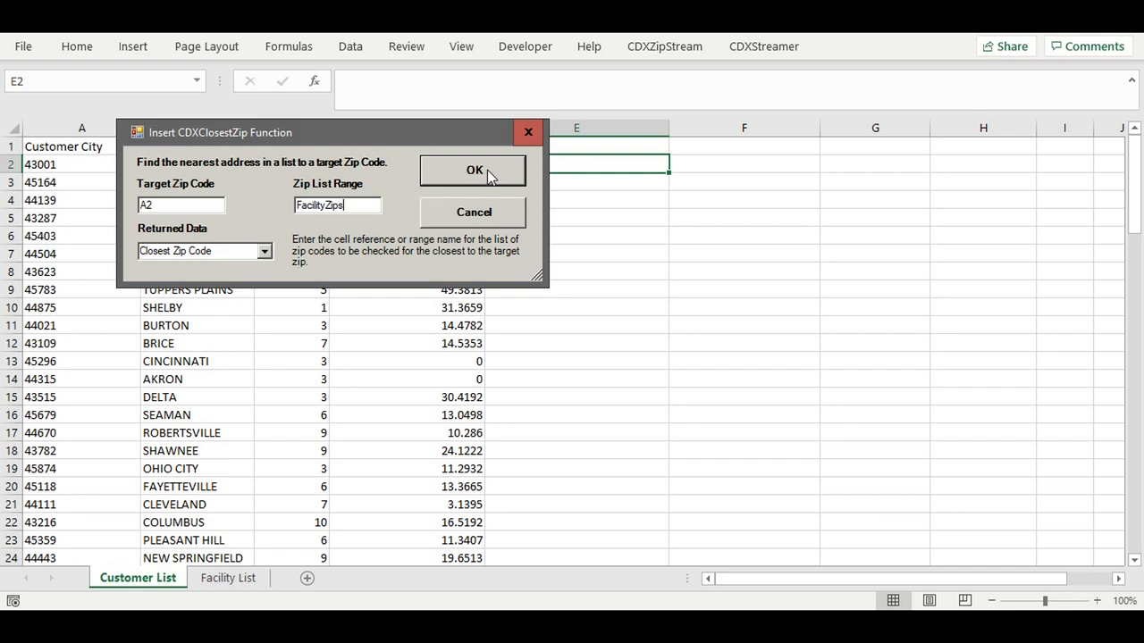
{"action": "left_click", "coordinate": [472, 171]}
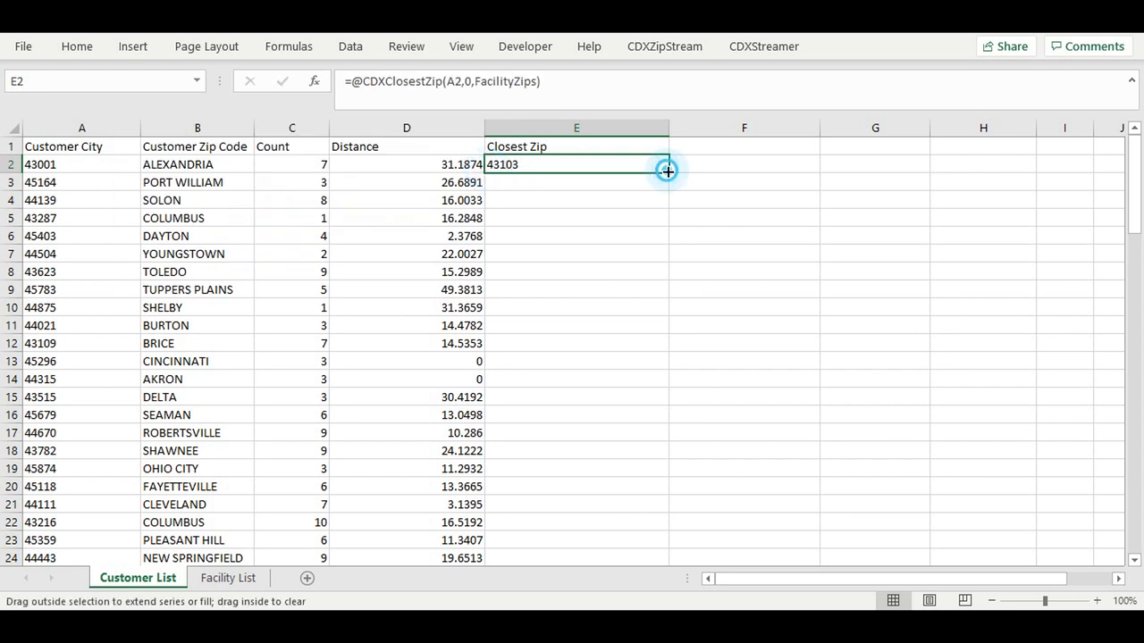
{"action": "left_click_drag", "start_coordinate": [664, 170], "coordinate": [665, 557]}
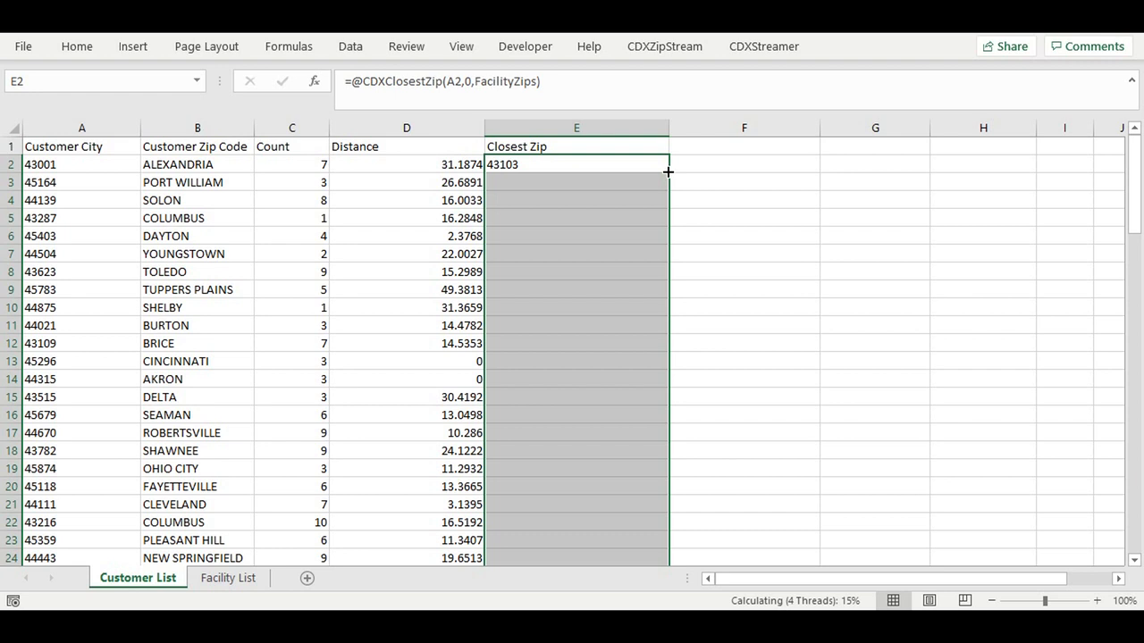
{"action": "mouse_move", "coordinate": [669, 176]}
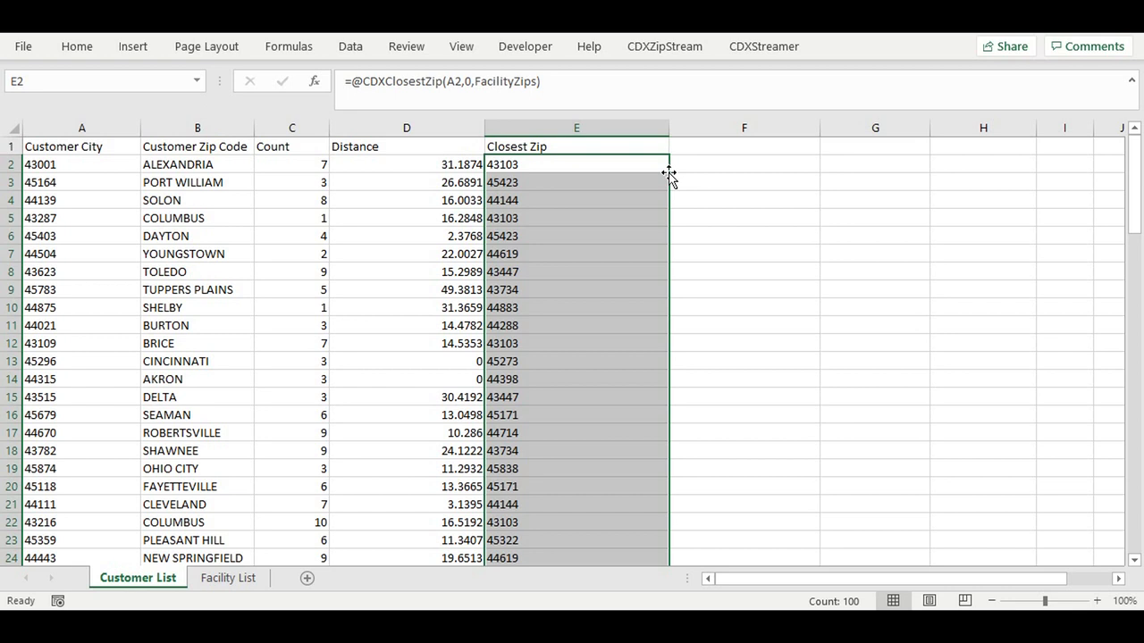
- Add Closest City heading and =VLOOKUP(E2,FacilityZips,2,FALSE) in F2, returning ASHVILLE
{"action": "left_click", "coordinate": [744, 146]}
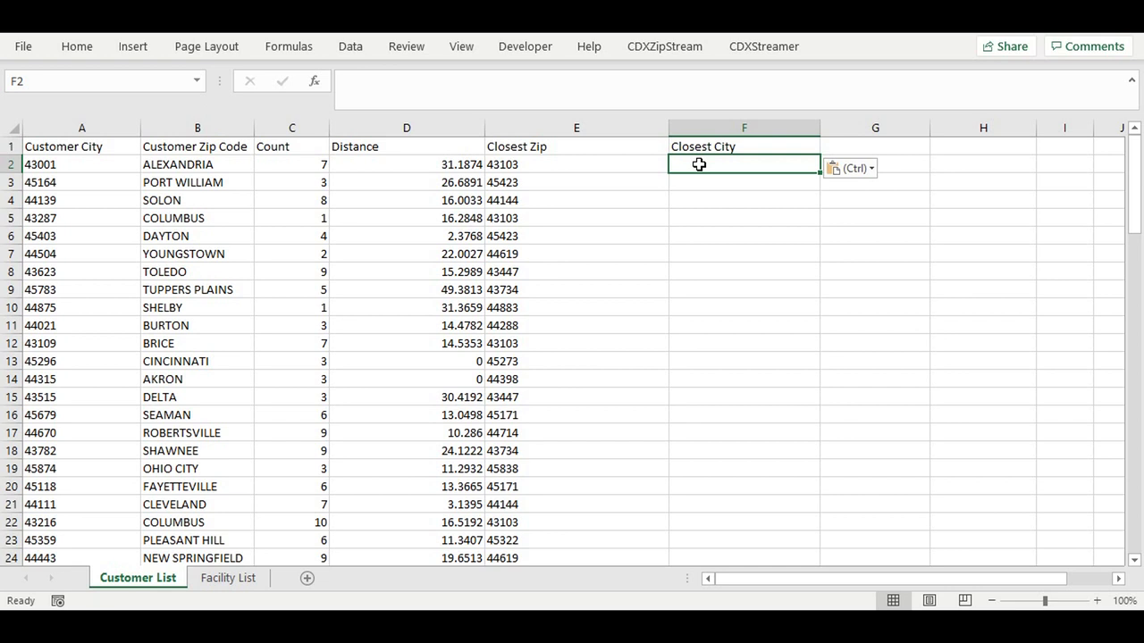
{"action": "type", "text": "="}
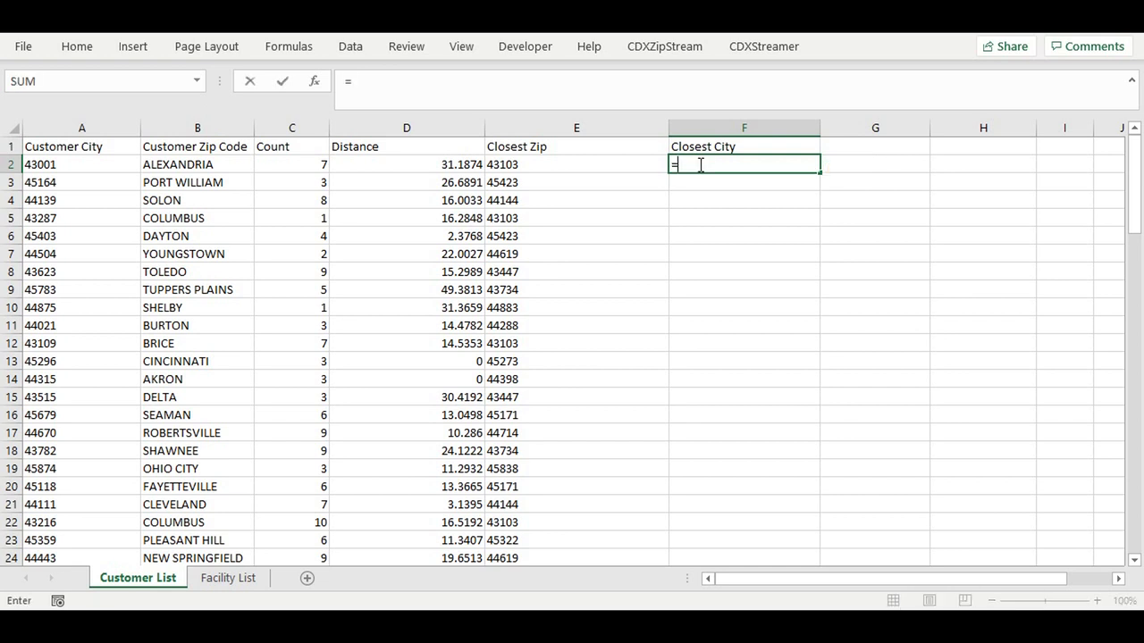
{"action": "type", "text": "Vloo"}
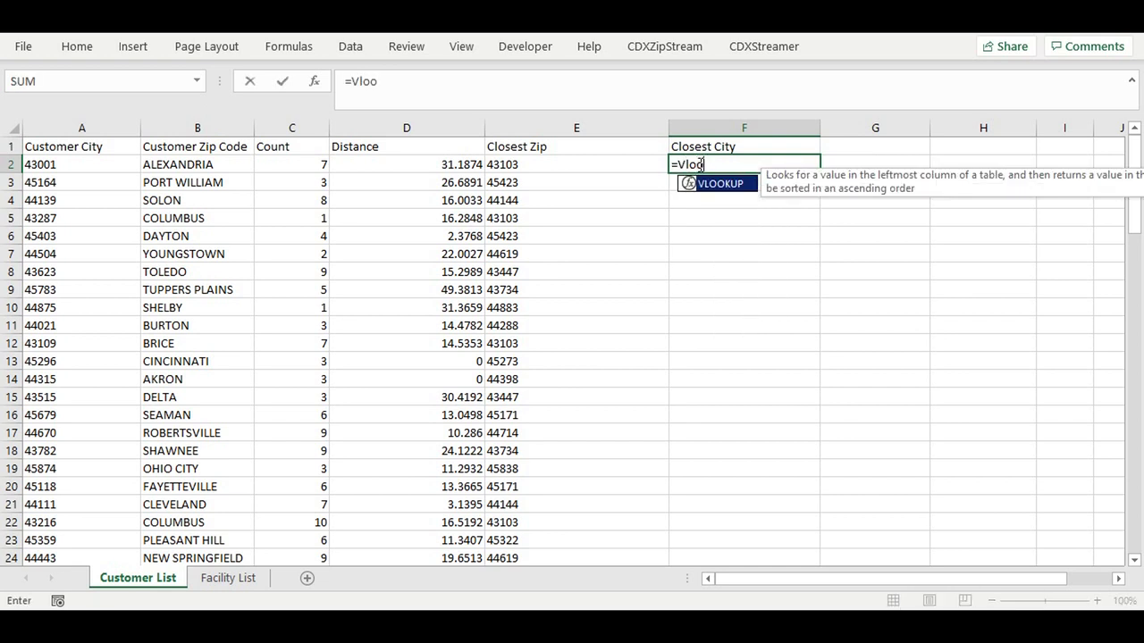
{"action": "type", "text": "kup"}
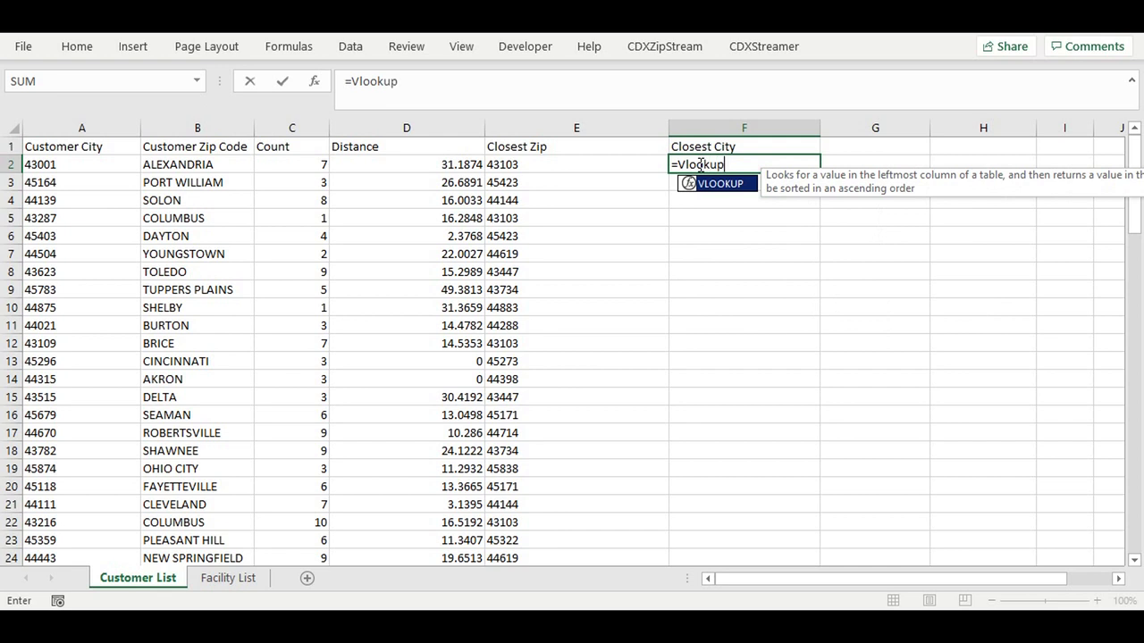
{"action": "left_click", "coordinate": [575, 165]}
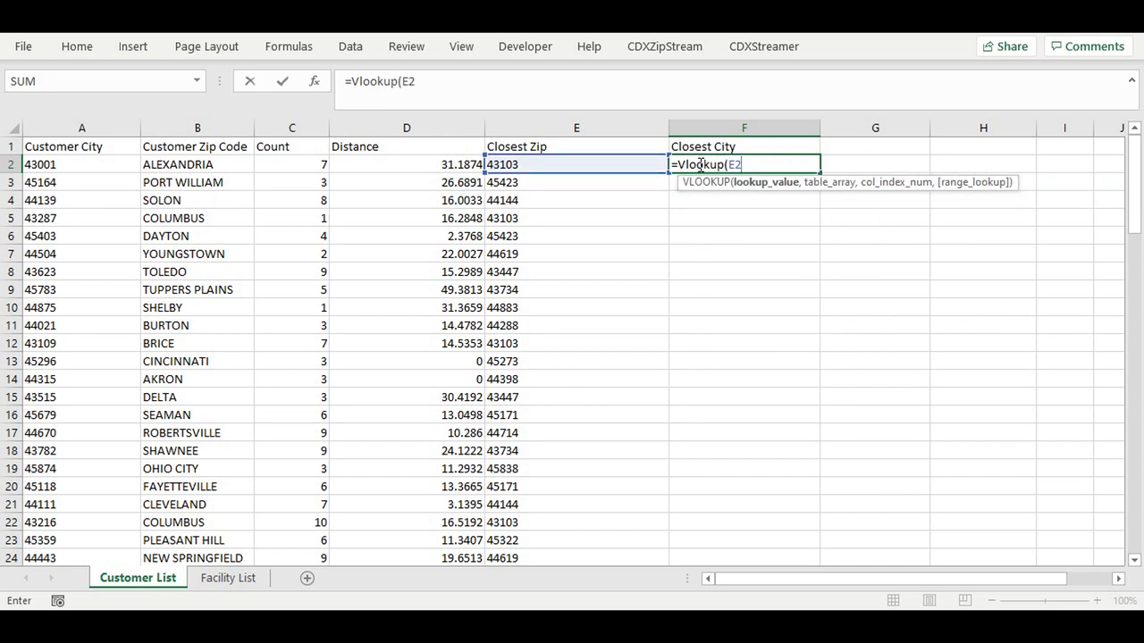
{"action": "type", "text": ",Fa"}
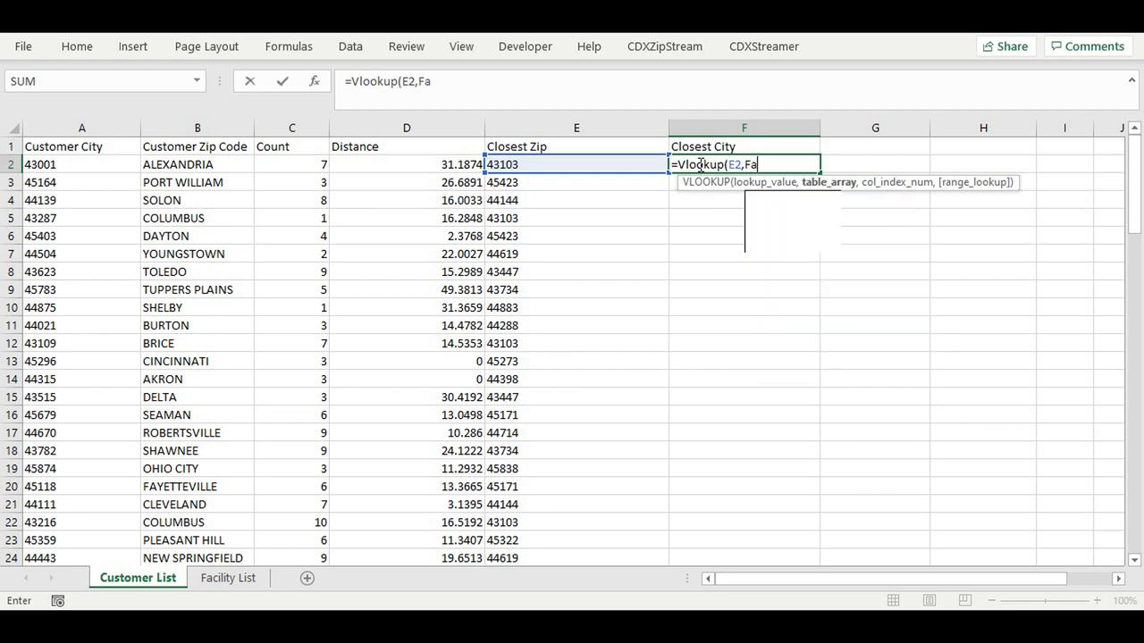
{"action": "type", "text": "cility"}
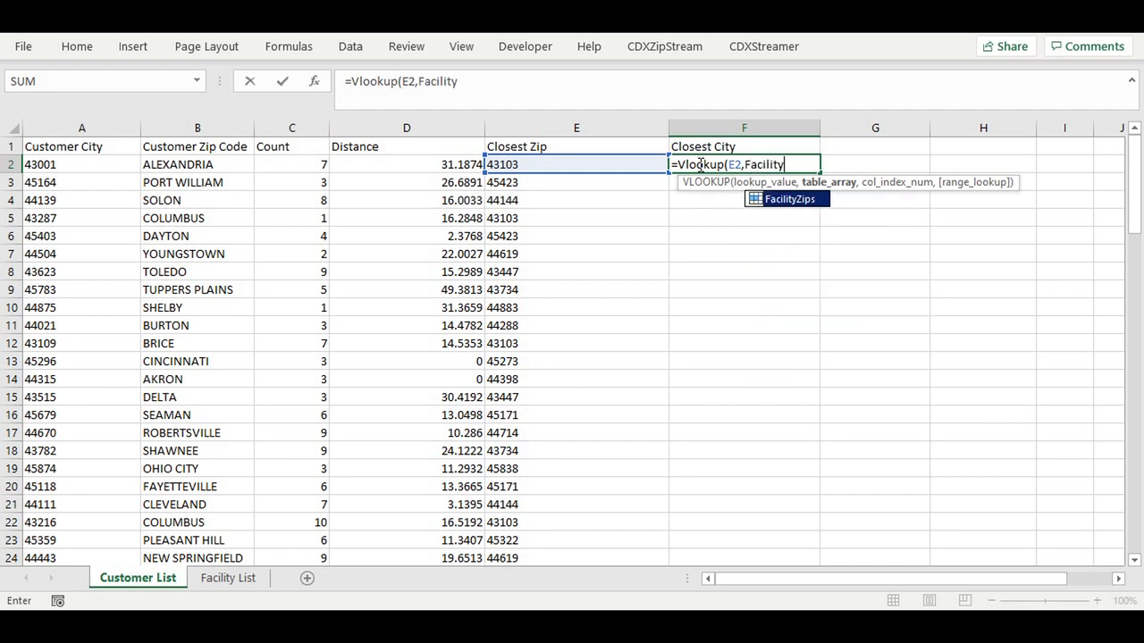
{"action": "type", "text": "Zips"}
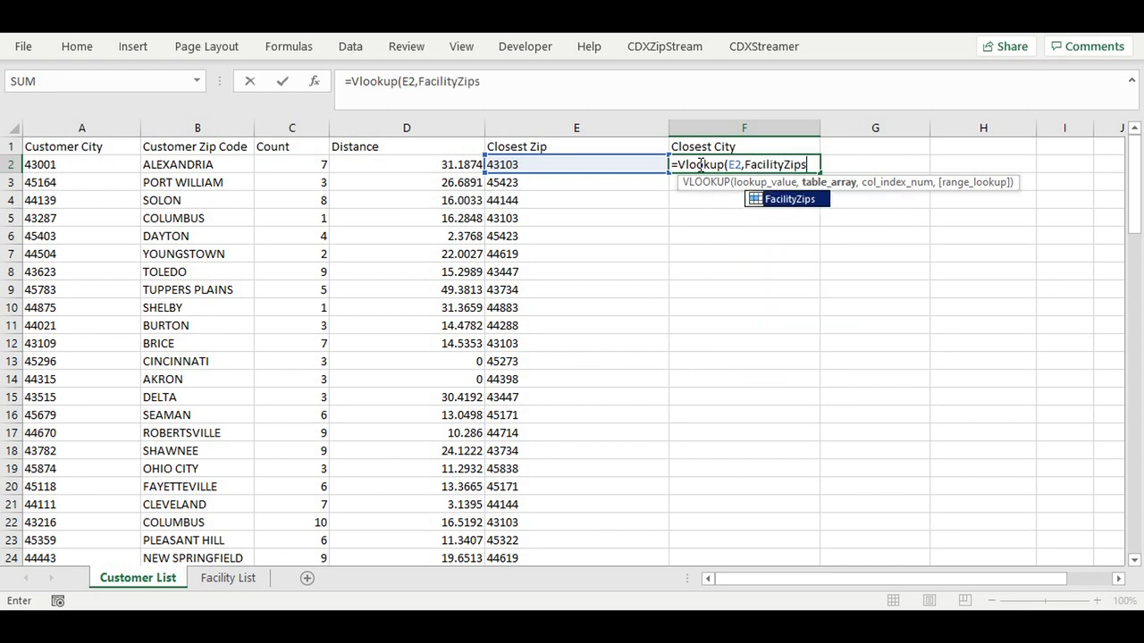
{"action": "type", "text": ",2,"}
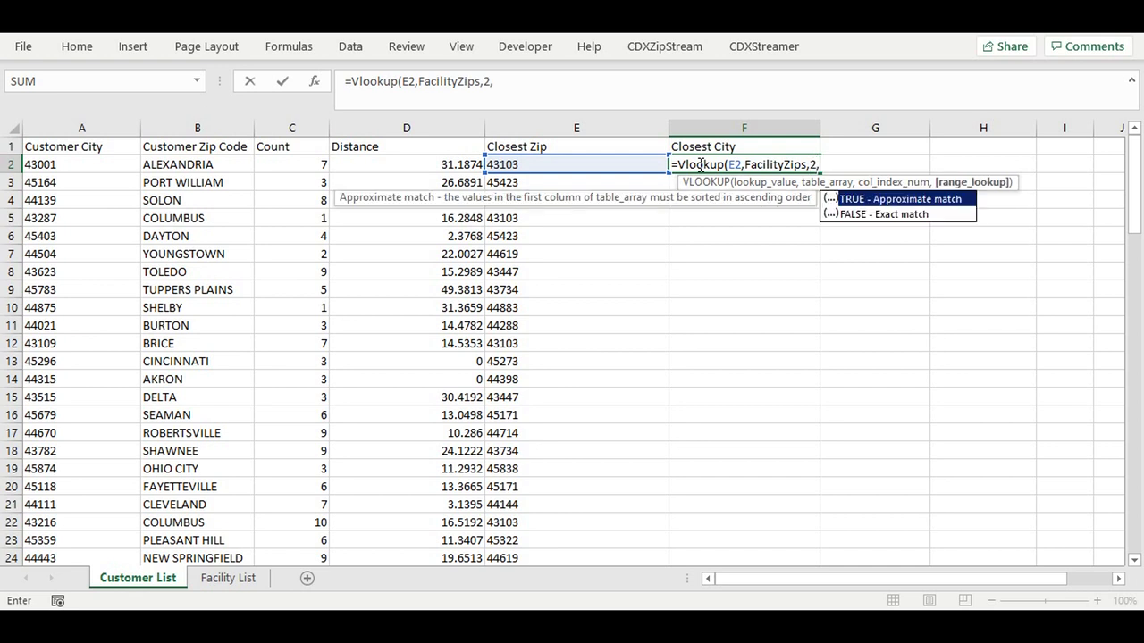
{"action": "type", "text": "Fals"}
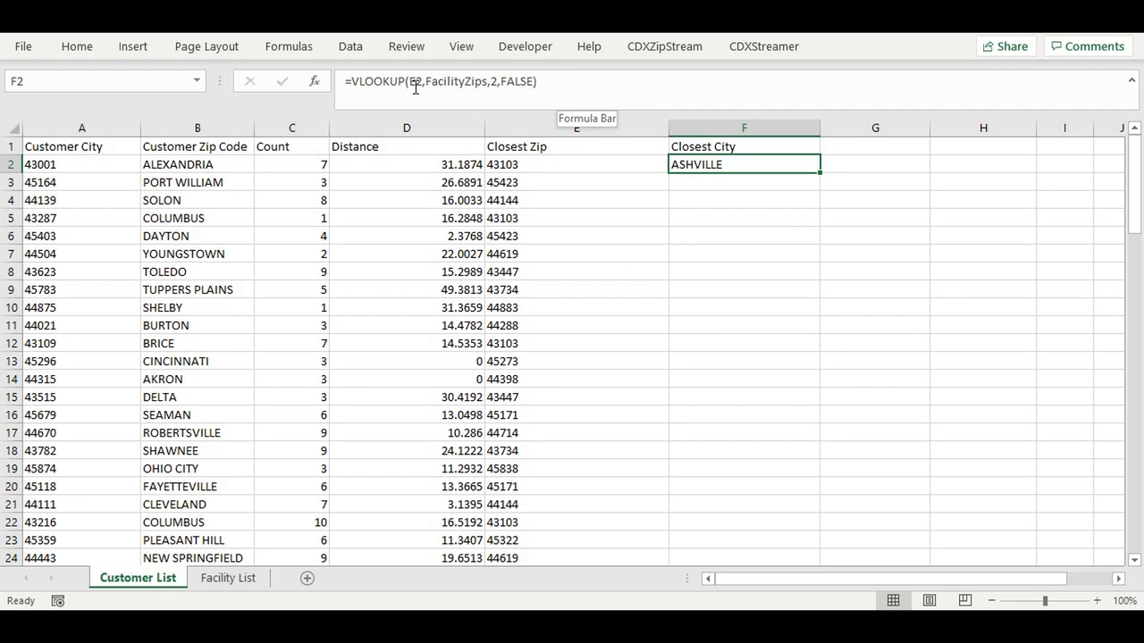
{"action": "mouse_move", "coordinate": [468, 86]}
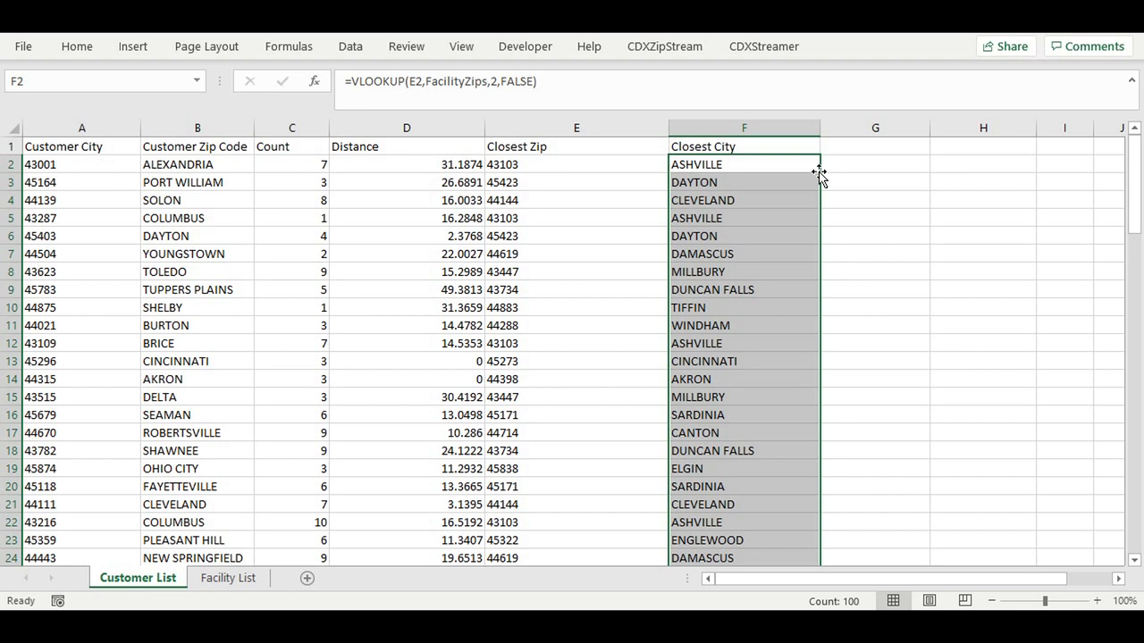
- Add Distance Check heading and =IF(D2<25,C2,0) in G2, keeping counts within 25 miles
{"action": "left_click", "coordinate": [874, 147]}
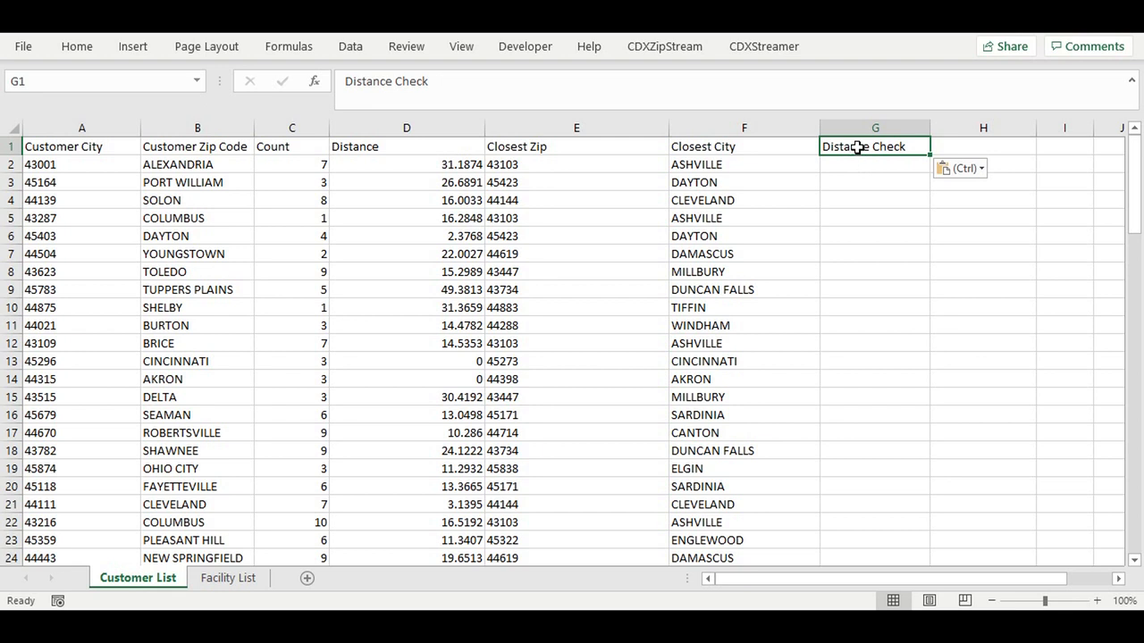
{"action": "left_click", "coordinate": [874, 164]}
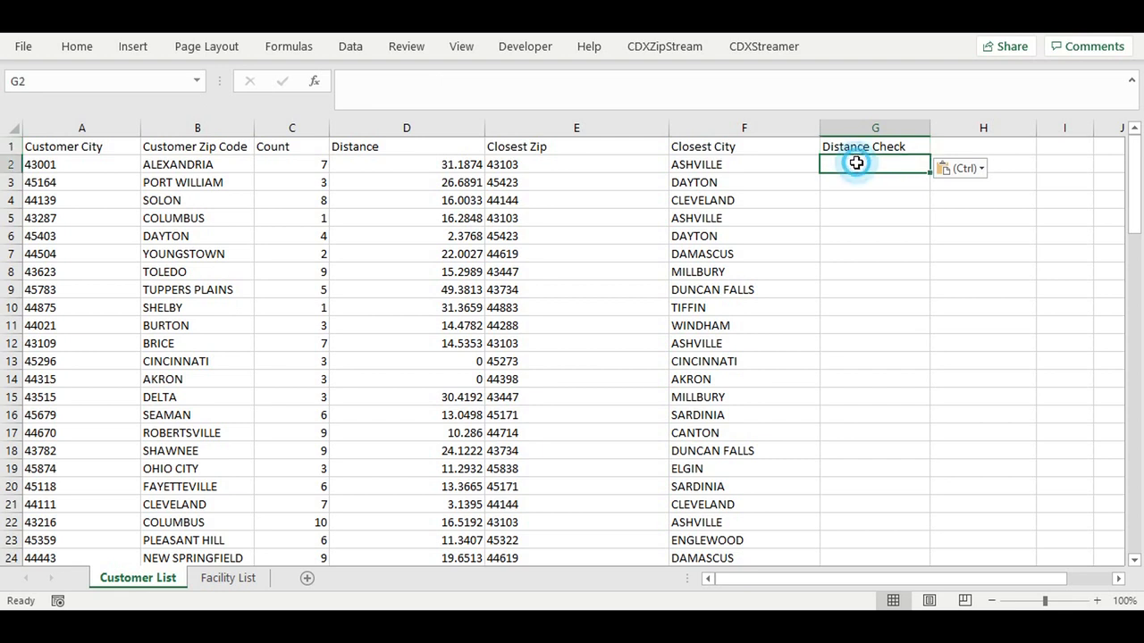
{"action": "type", "text": "="}
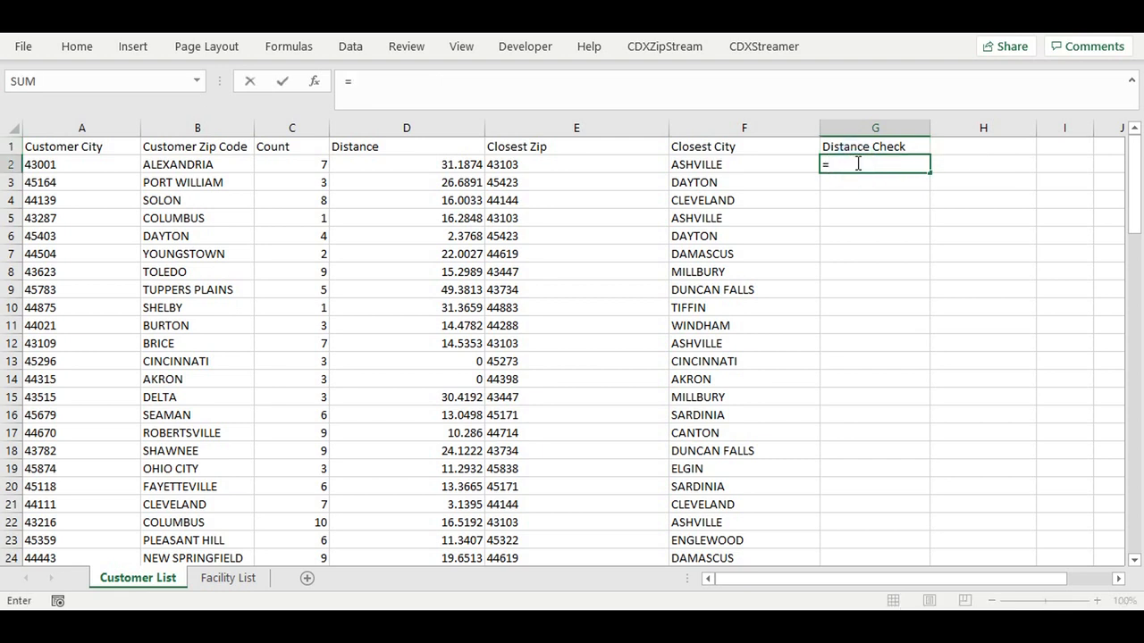
{"action": "type", "text": "IF(D2<"}
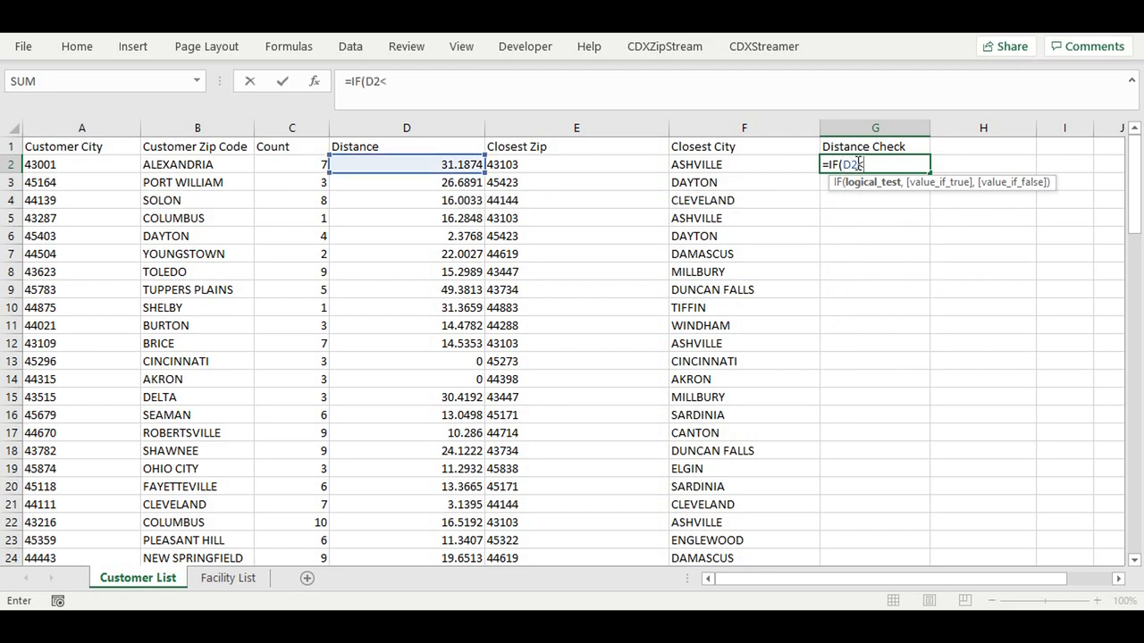
{"action": "type", "text": "25,C2,0"}
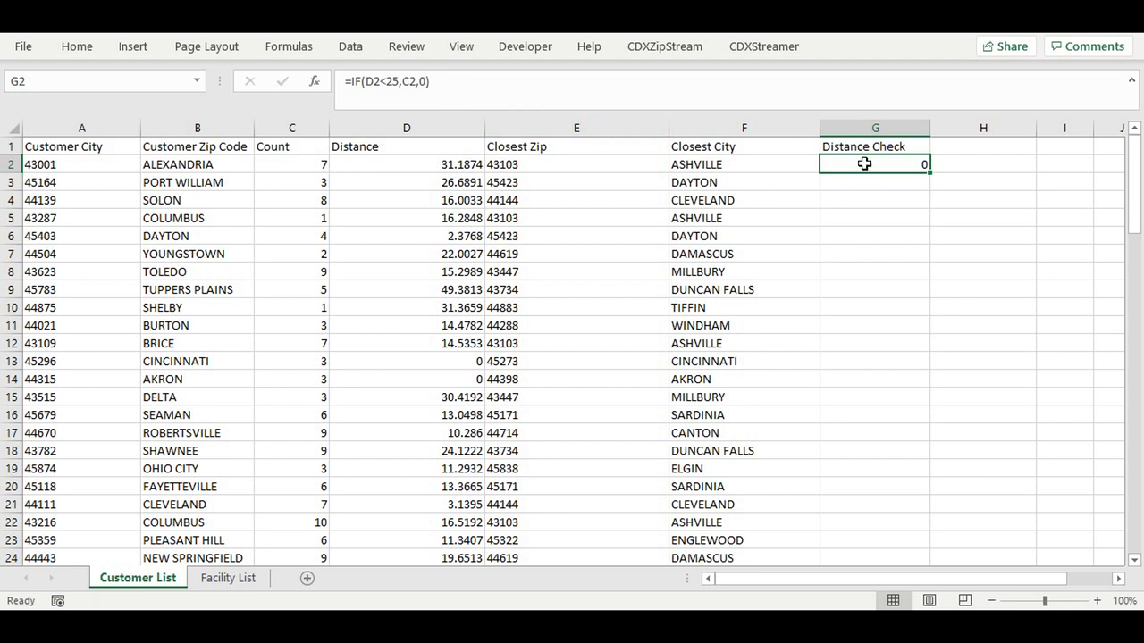
{"action": "mouse_move", "coordinate": [933, 170]}
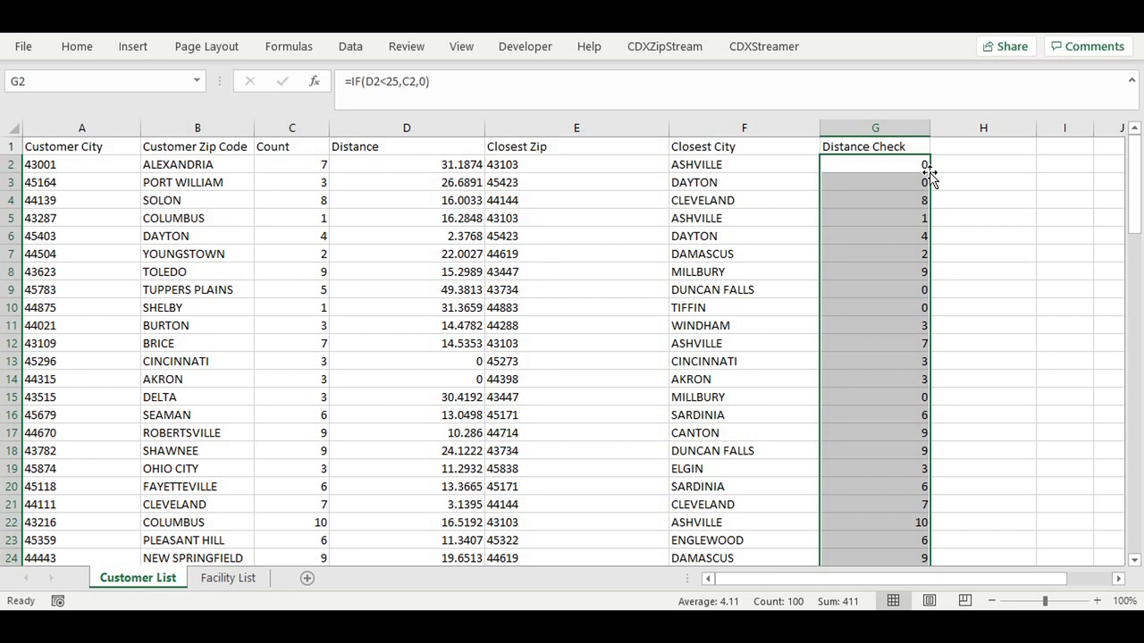
- Add % Coverage heading and =SUM(G2:G101)/SUM(C2:C101) in H2, giving 79.50%
{"action": "left_click", "coordinate": [982, 146]}
{"action": "type", "text": "% Coverage"}
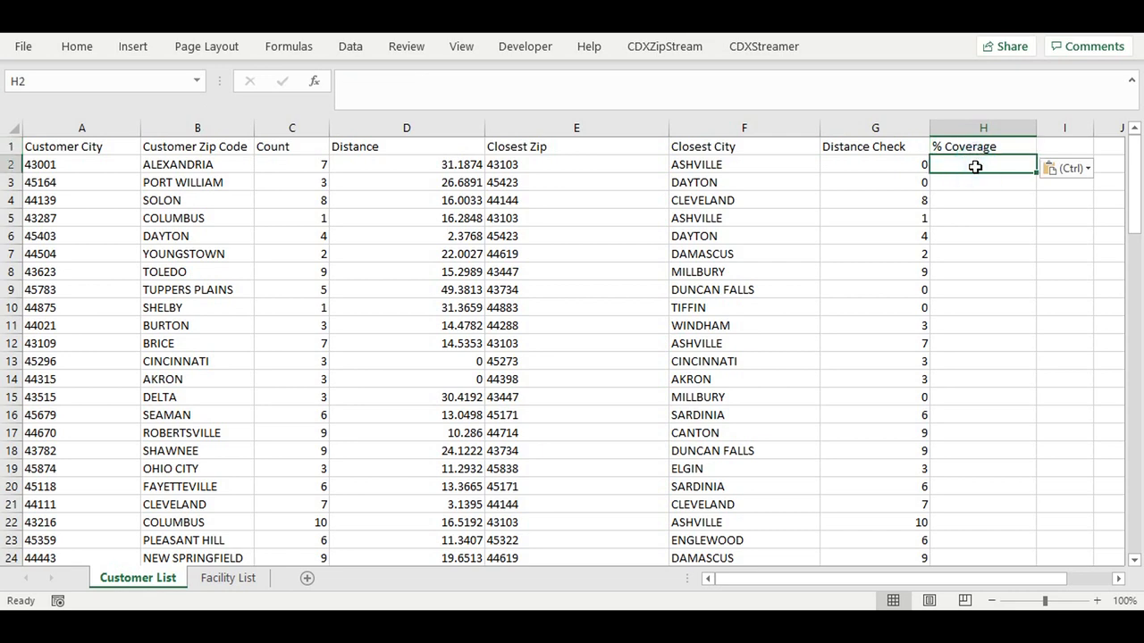
{"action": "type", "text": "=Sum"}
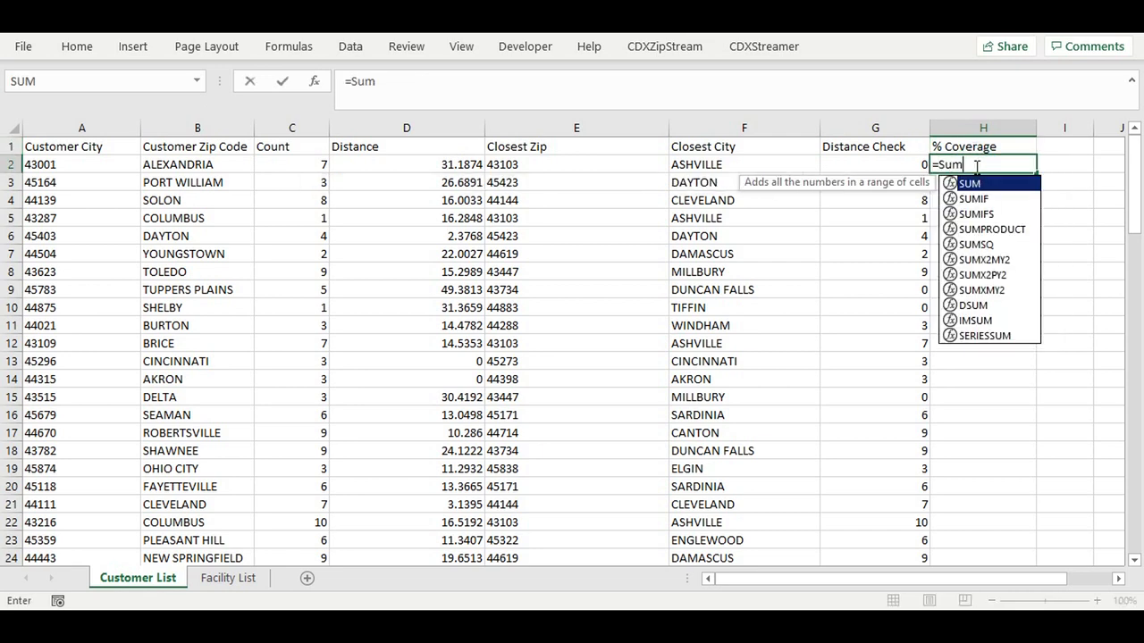
{"action": "left_click", "coordinate": [875, 164]}
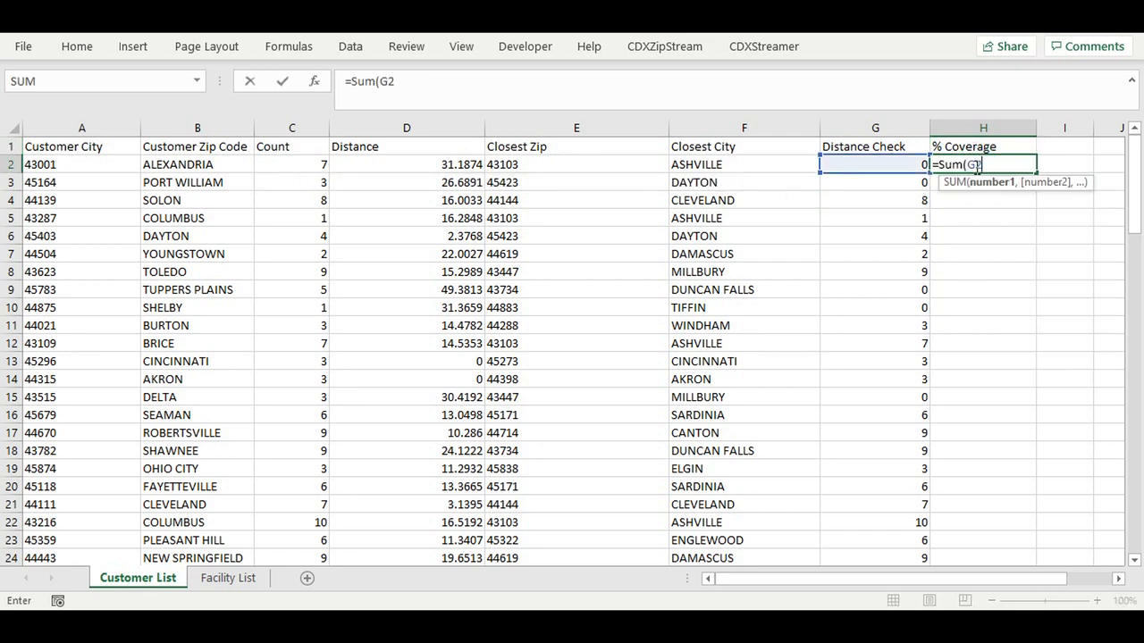
{"action": "left_click_drag", "start_coordinate": [875, 164], "coordinate": [876, 558]}
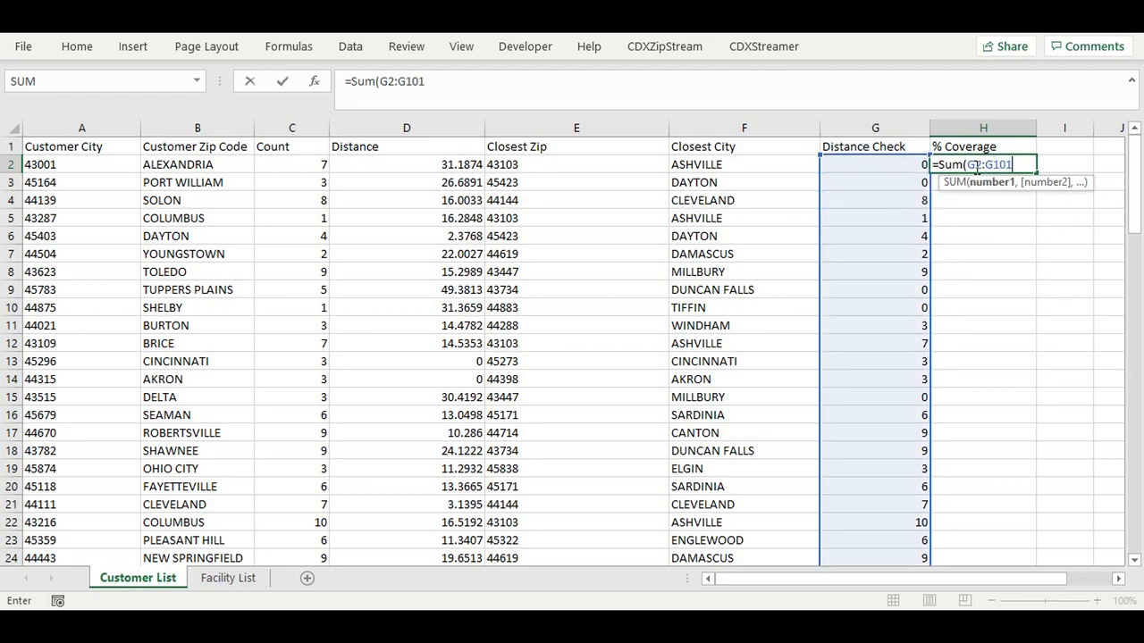
{"action": "type", "text": ")"}
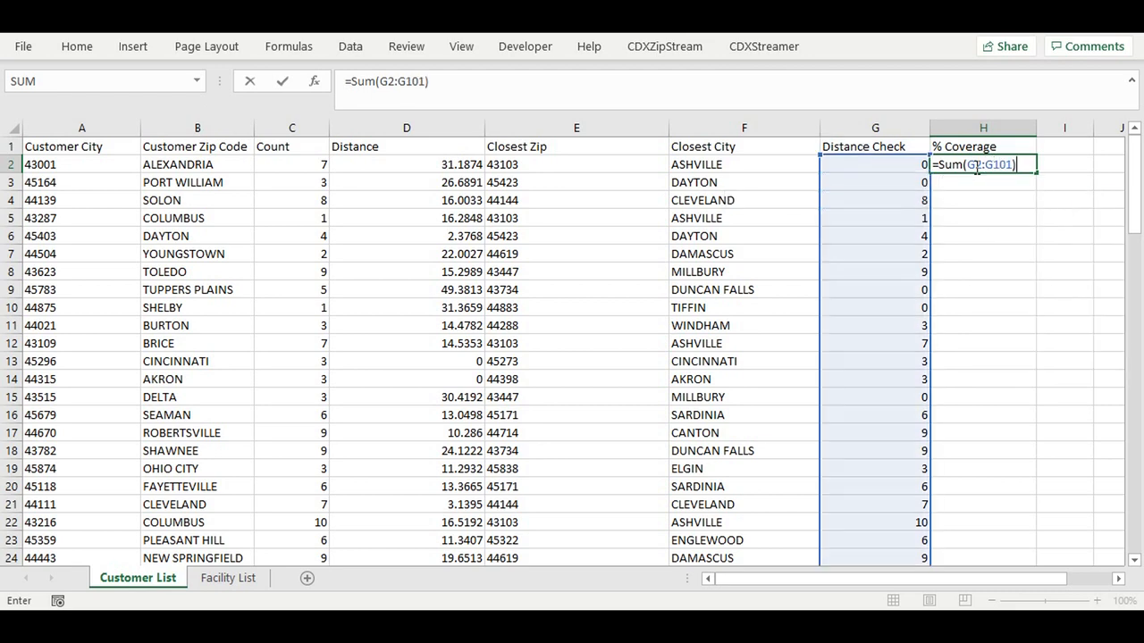
{"action": "type", "text": "/sum"}
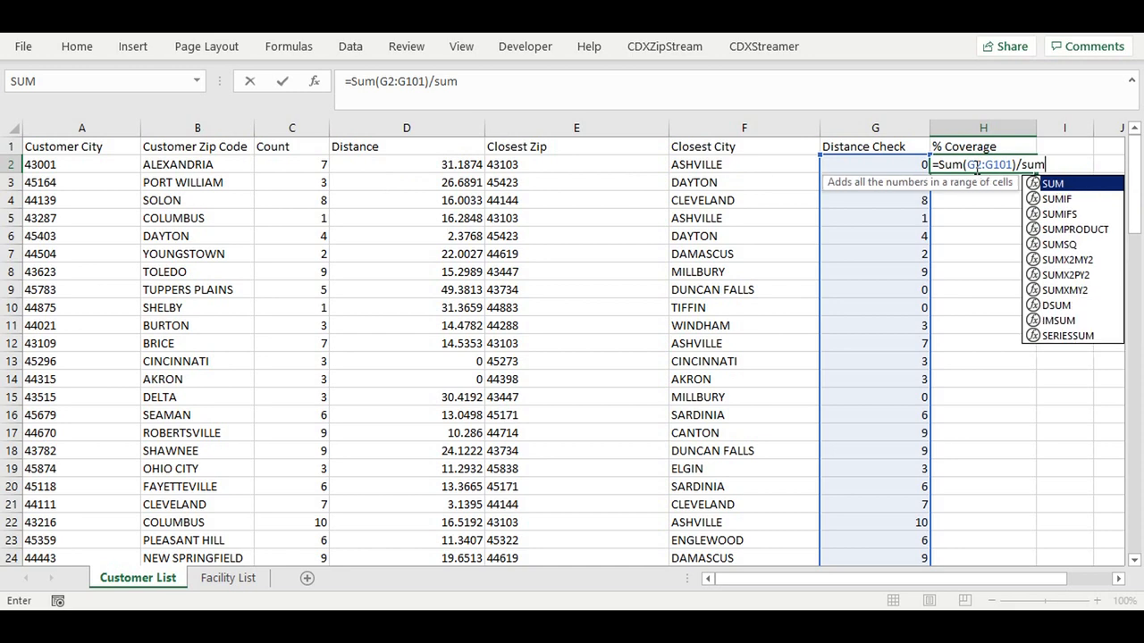
{"action": "left_click", "coordinate": [291, 164]}
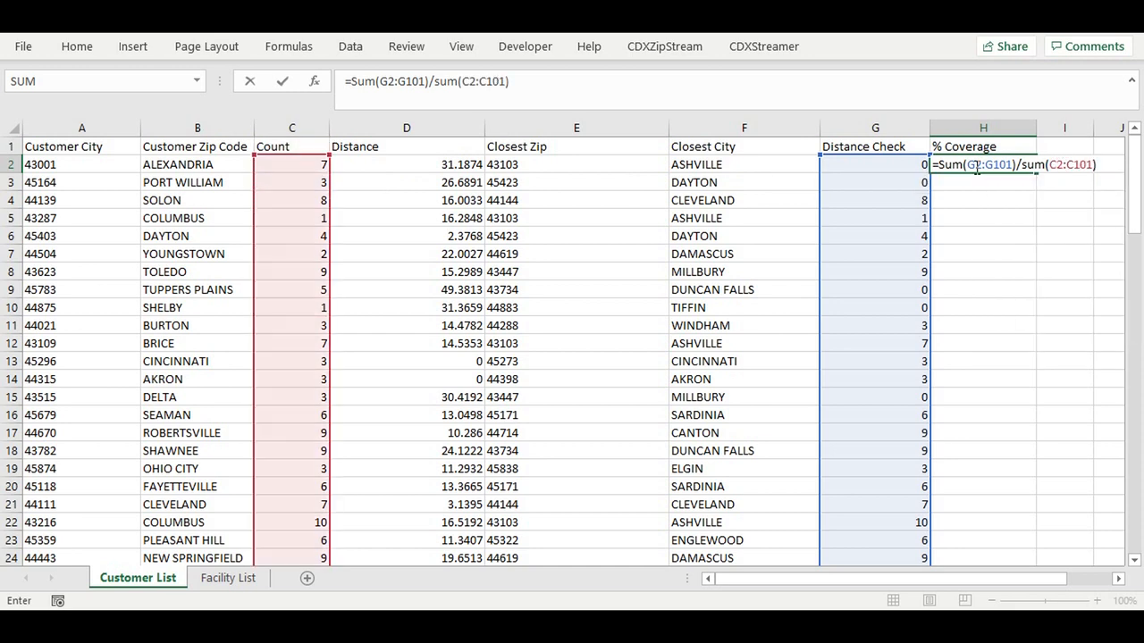
{"action": "key", "text": "enter"}
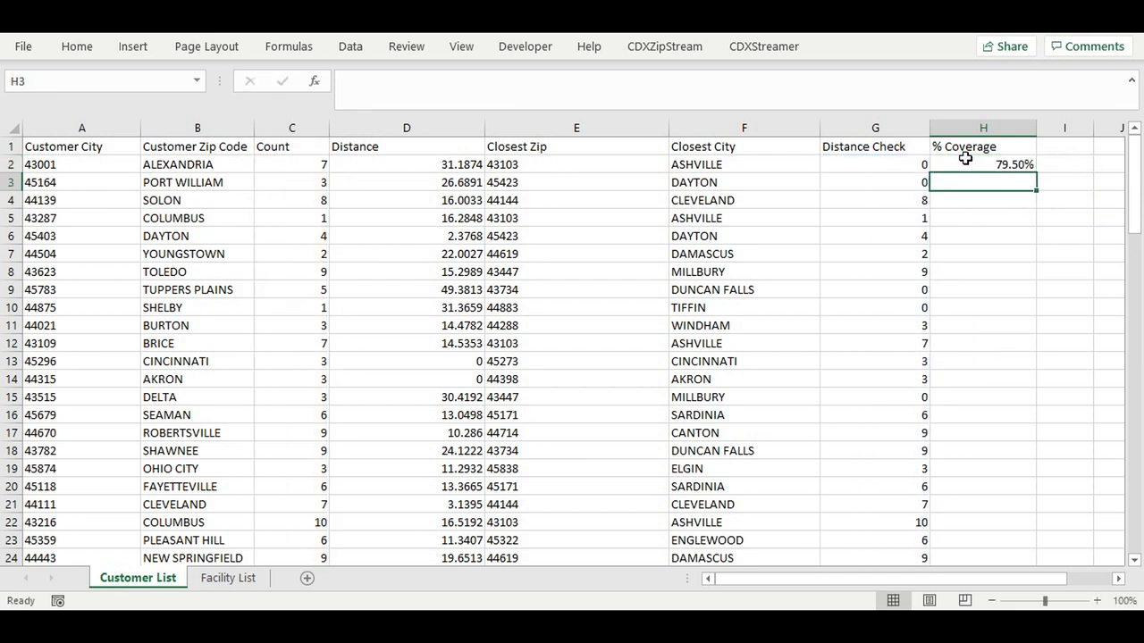
{"action": "mouse_move", "coordinate": [981, 164]}
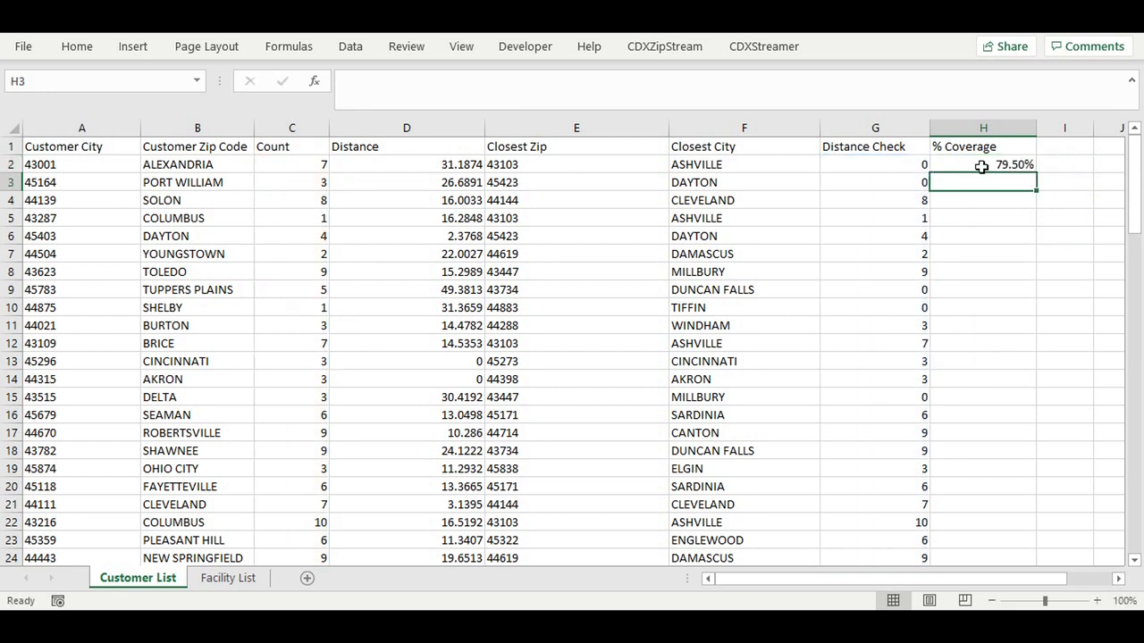
{"action": "left_click", "coordinate": [983, 165]}
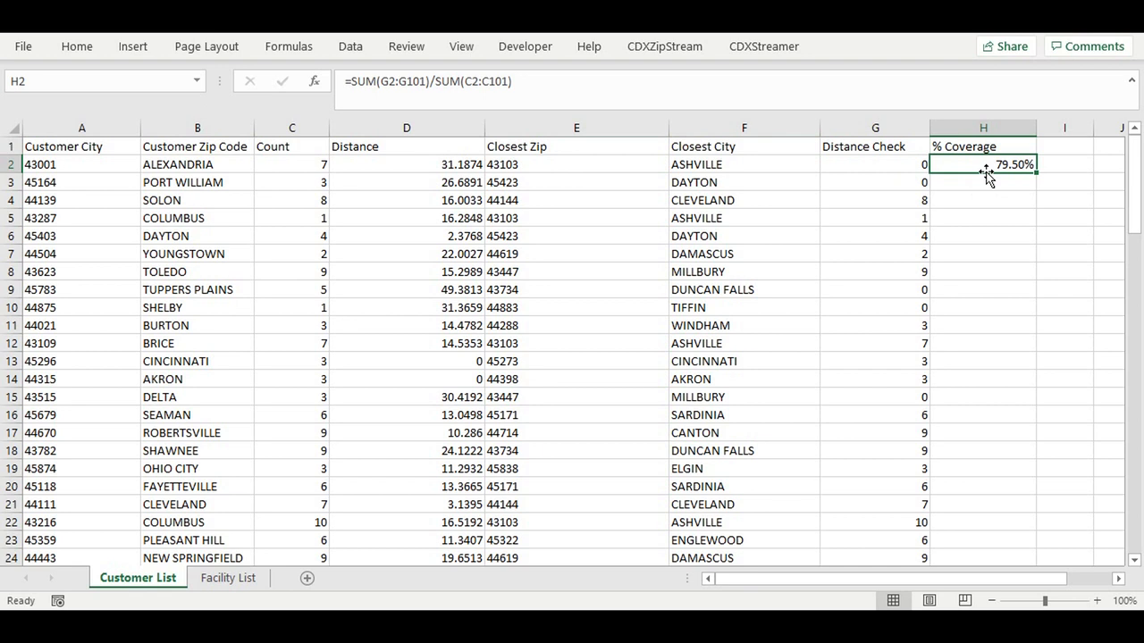
{"action": "mouse_move", "coordinate": [1004, 157]}
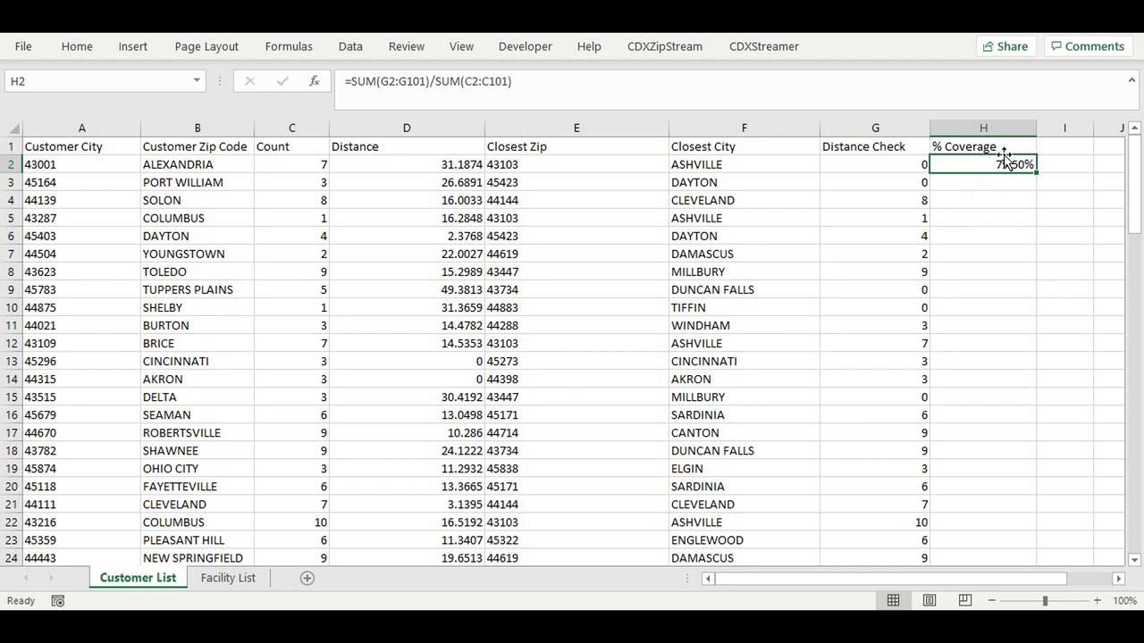